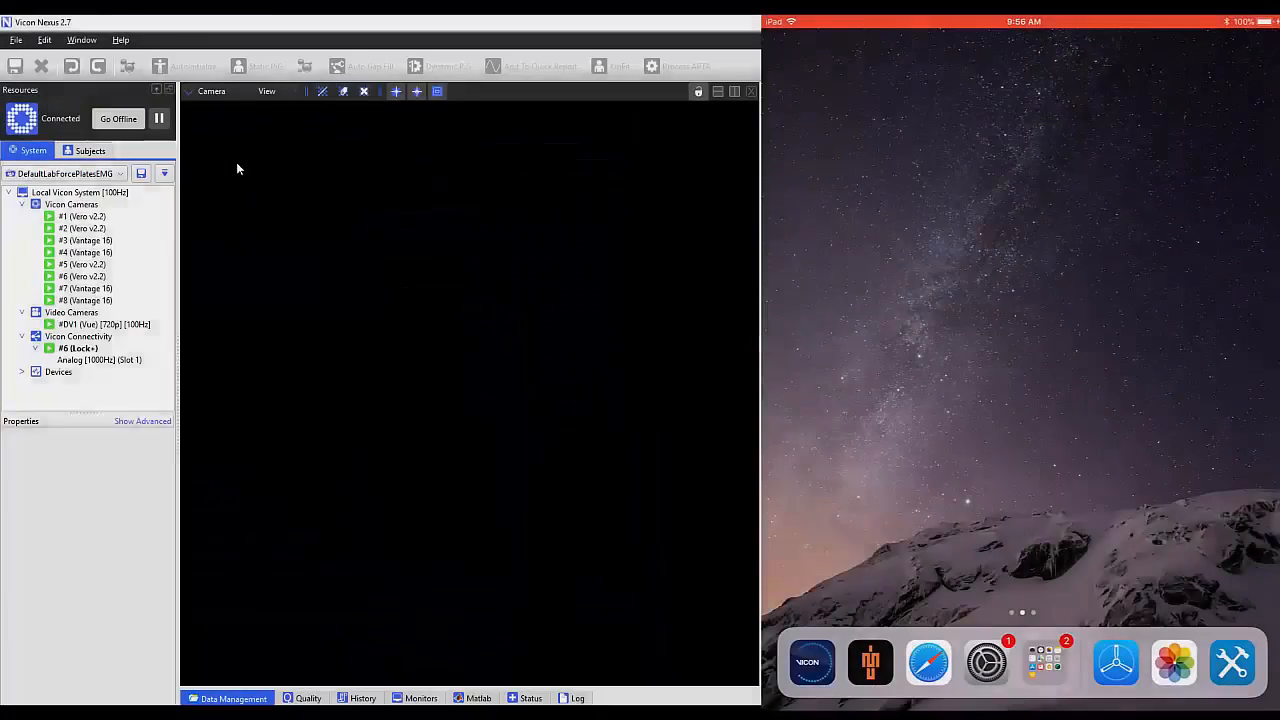
Step: Launch Vicon Control and allow the iPad's connection request in Nexus
{"action": "left_click", "coordinate": [812, 662]}
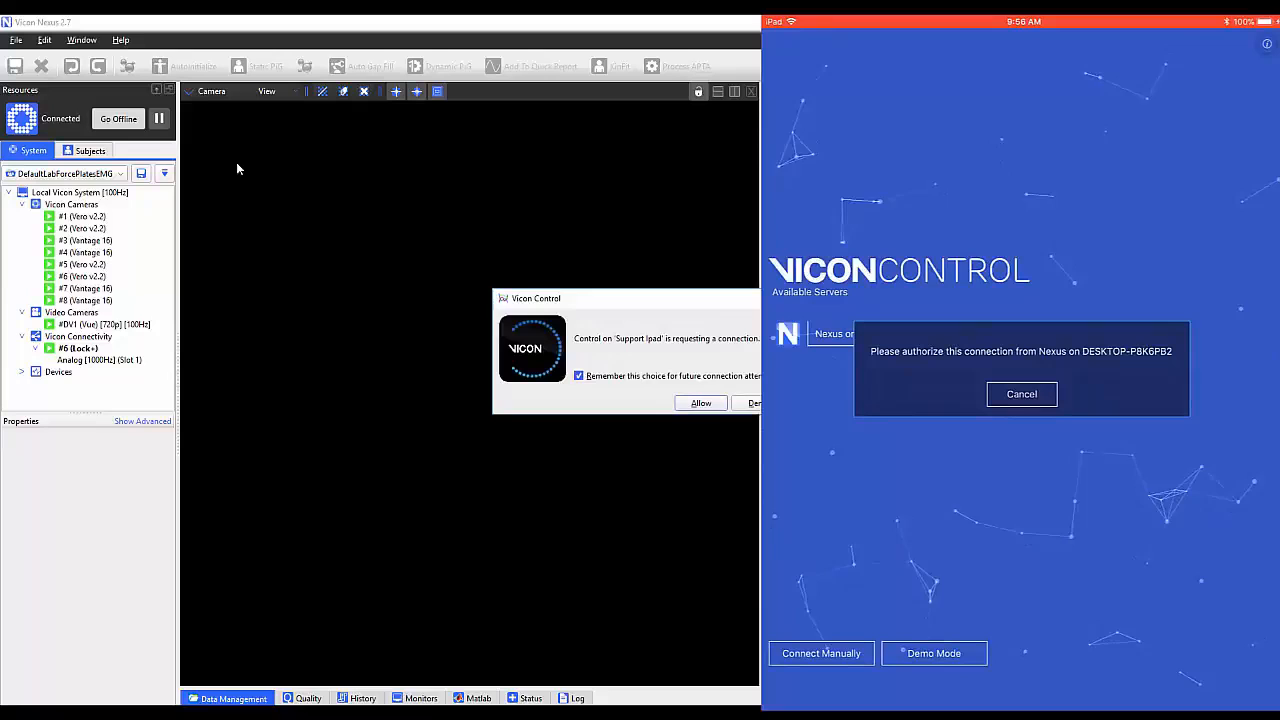
{"action": "left_click_drag", "start_coordinate": [620, 300], "coordinate": [585, 304]}
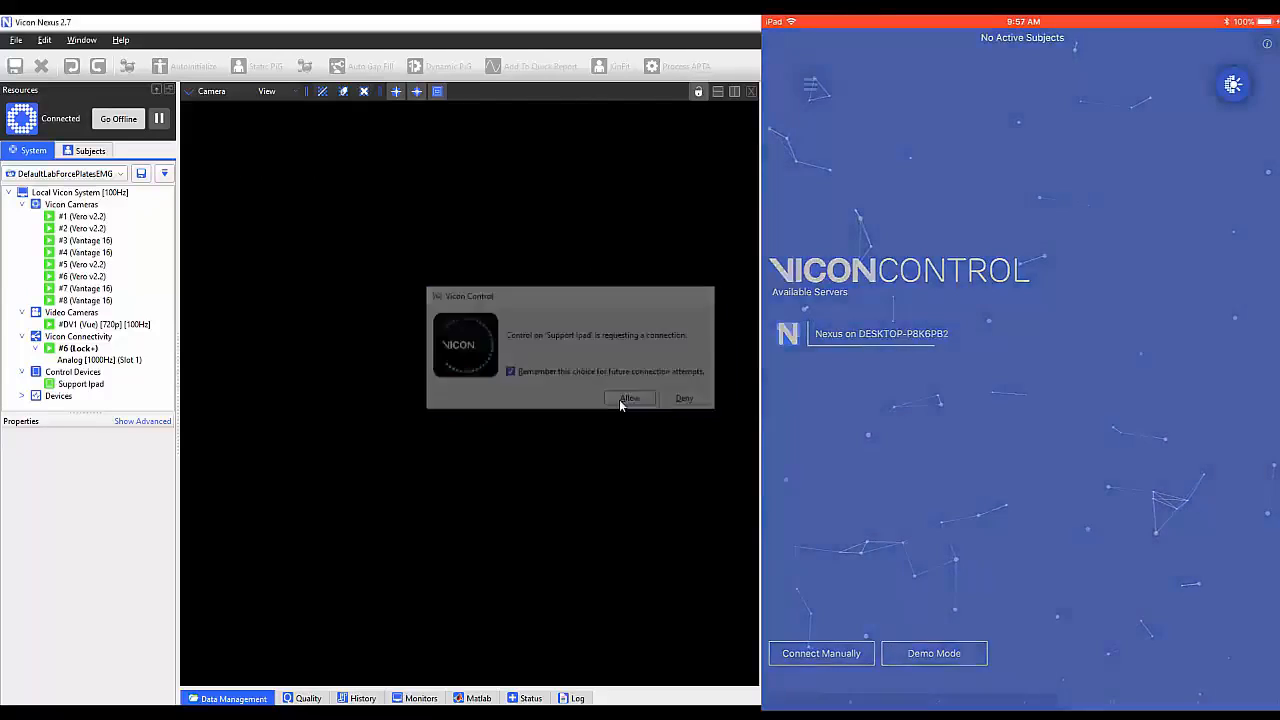
{"action": "left_click", "coordinate": [629, 398]}
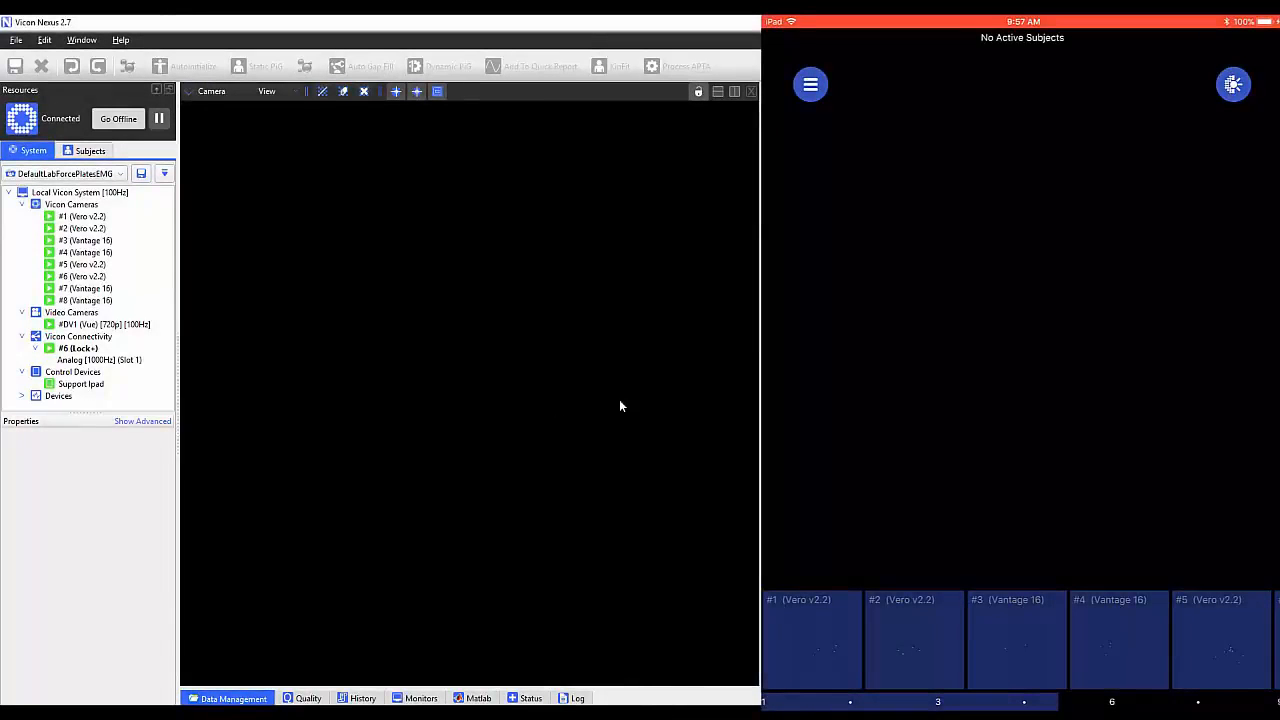
Step: Show camera #1, then camera #5 full-screen, and check its strobe intensity of 100
{"action": "left_click", "coordinate": [810, 640]}
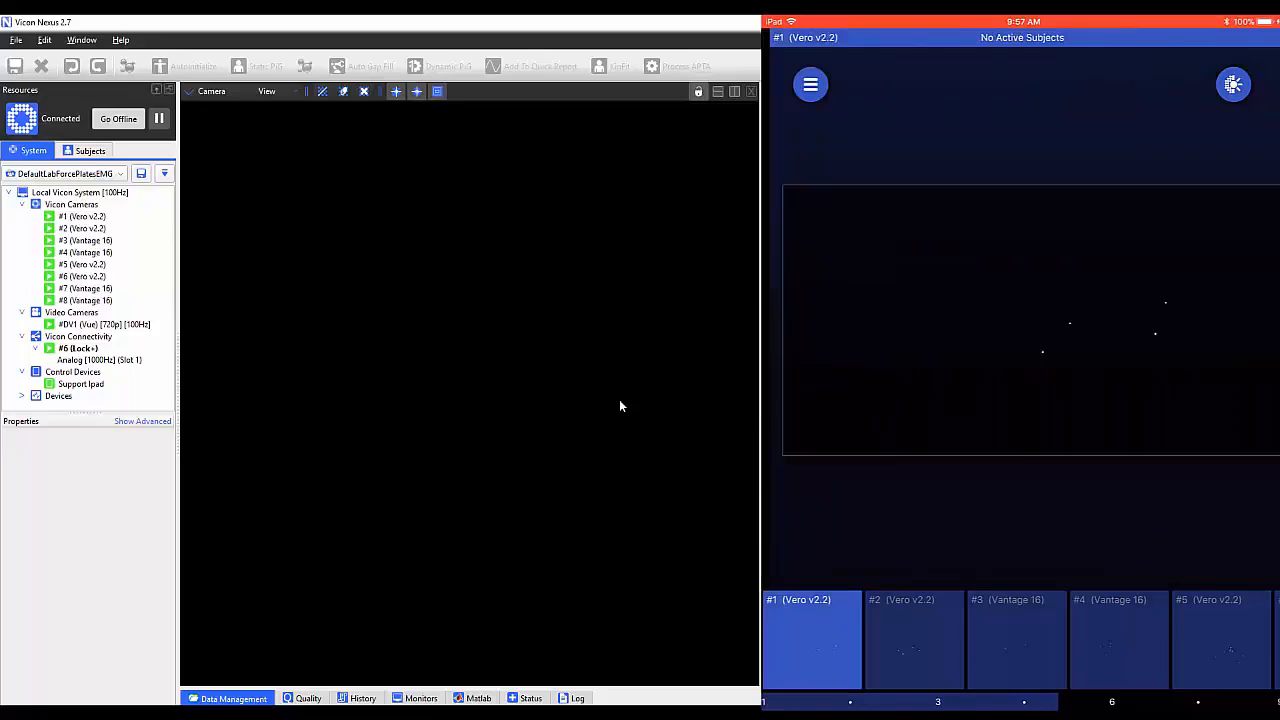
{"action": "left_click", "coordinate": [82, 216]}
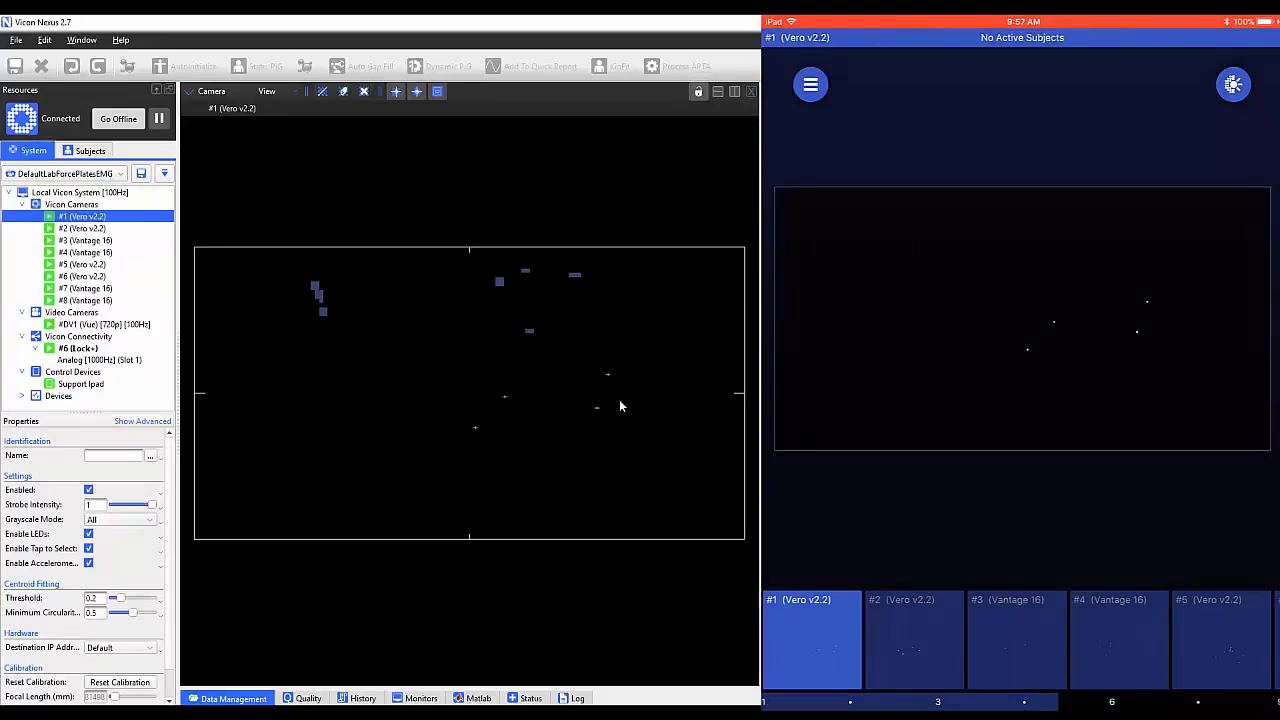
{"action": "left_click", "coordinate": [83, 228]}
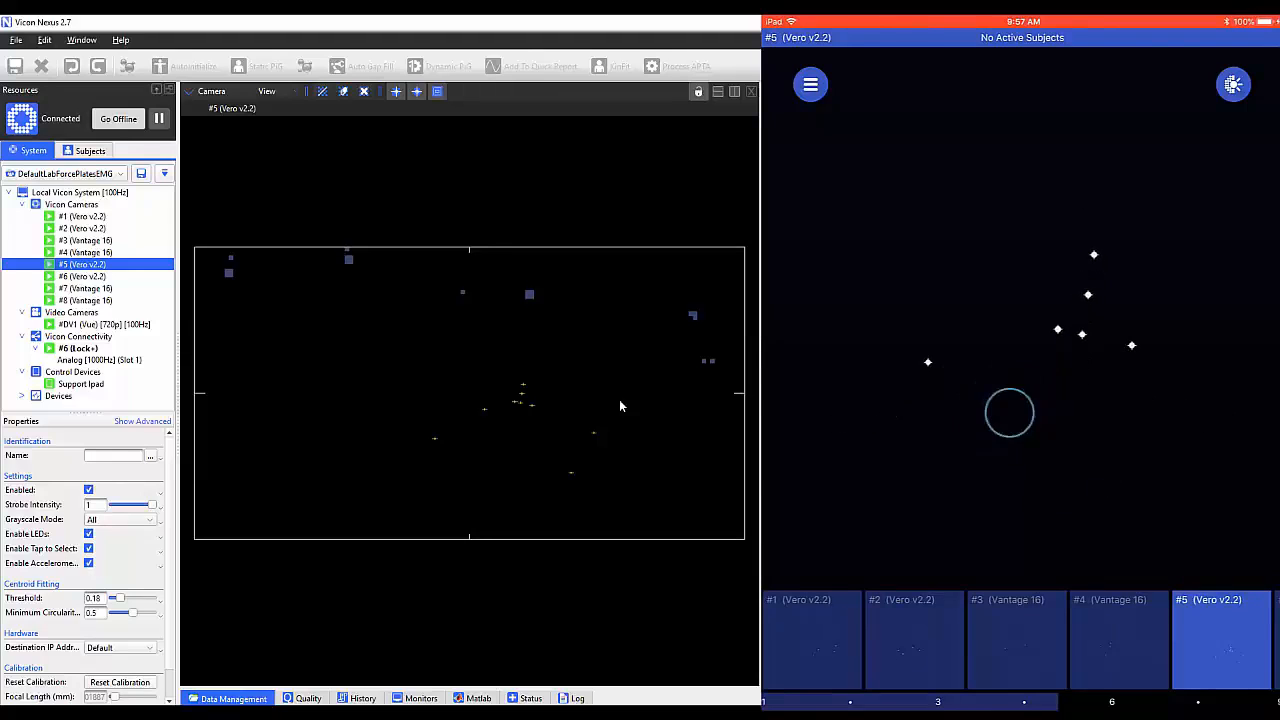
{"action": "left_click", "coordinate": [1009, 412]}
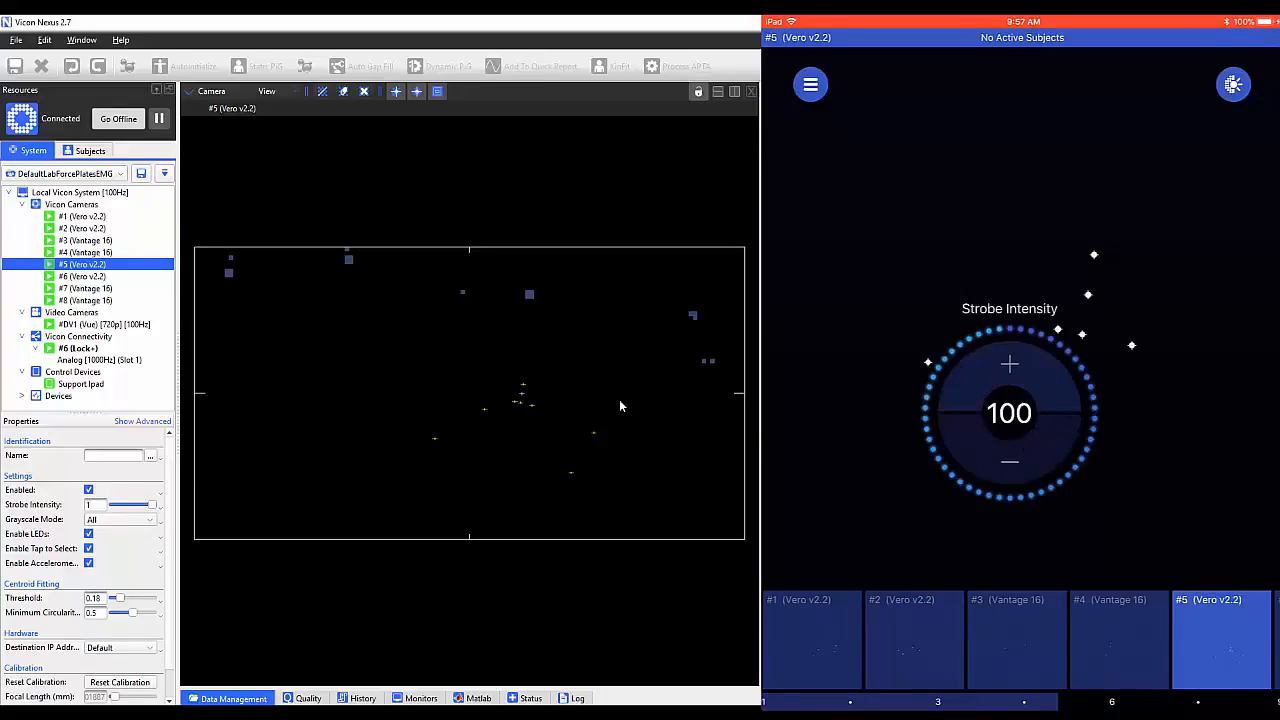
{"action": "left_click", "coordinate": [1009, 461]}
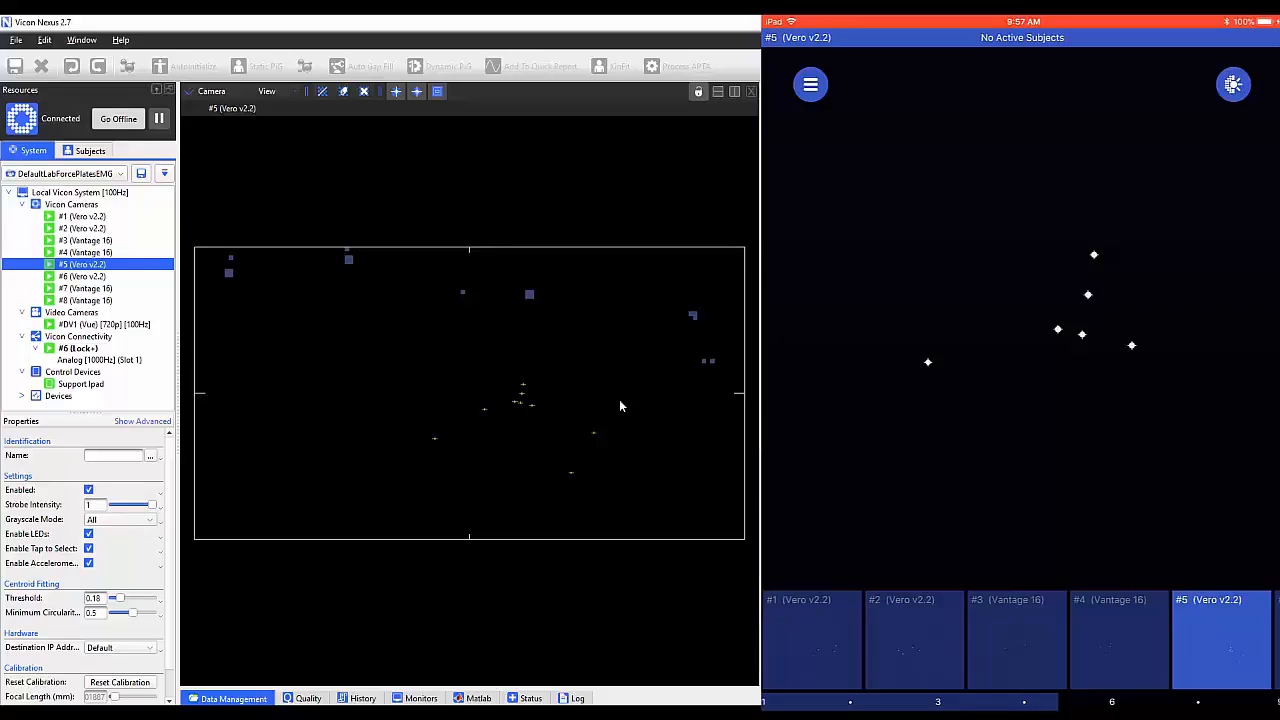
{"action": "left_click", "coordinate": [810, 84]}
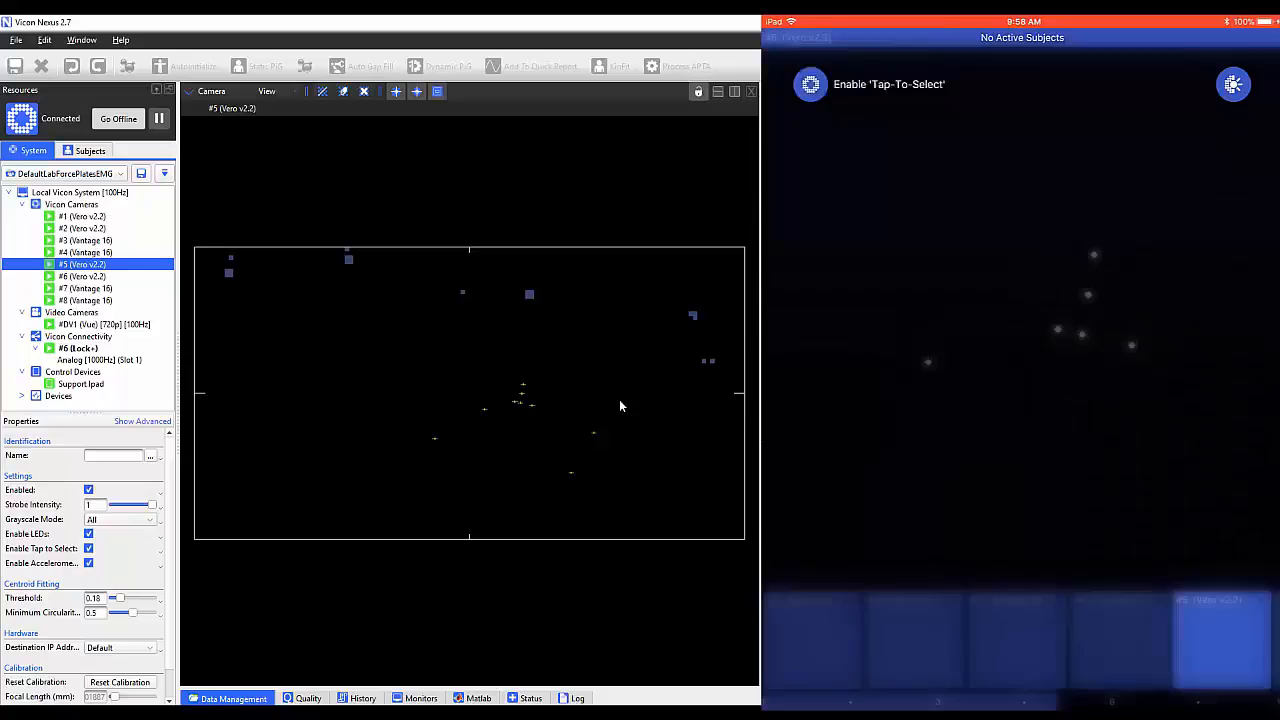
{"action": "left_click", "coordinate": [810, 84]}
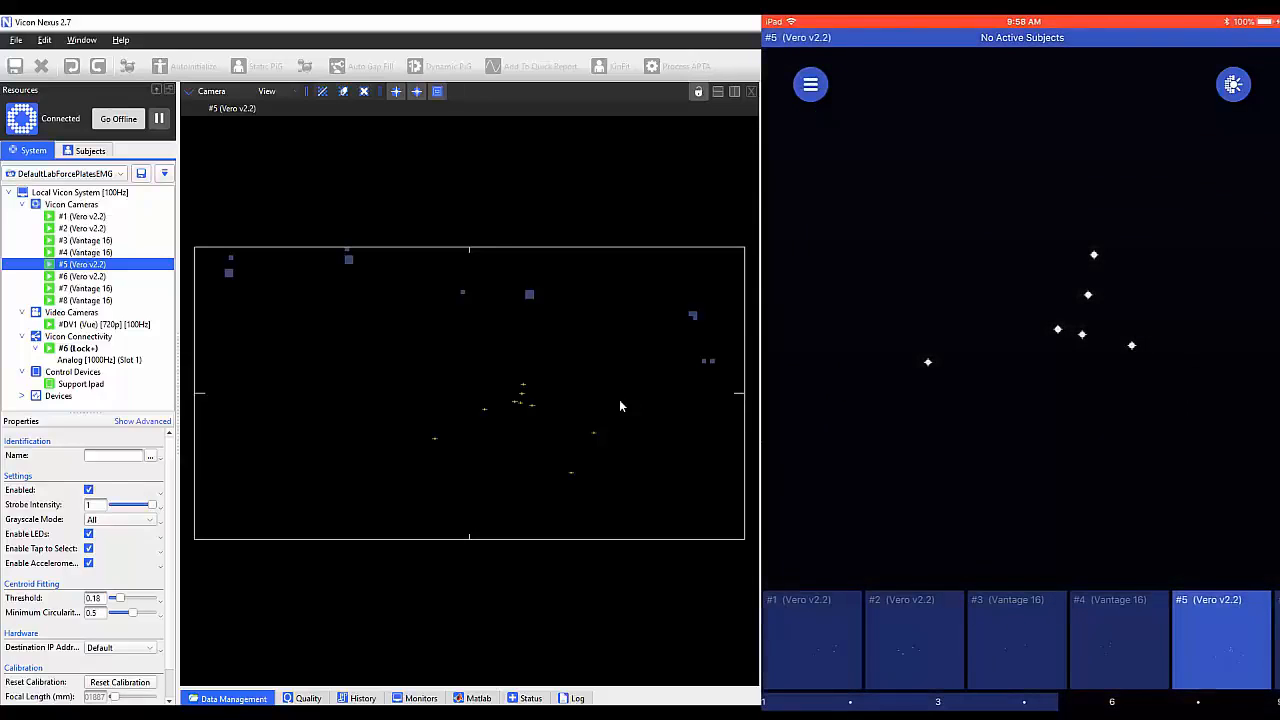
{"action": "left_click", "coordinate": [89, 548]}
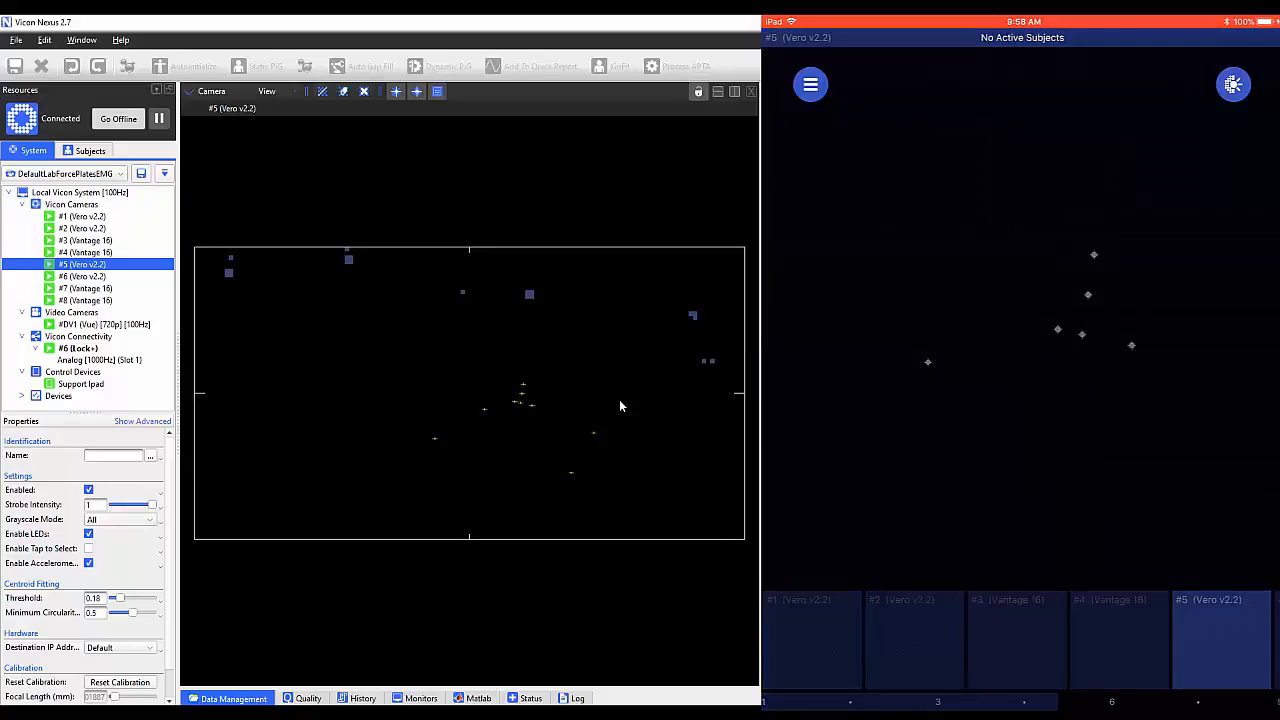
{"action": "left_click", "coordinate": [810, 84]}
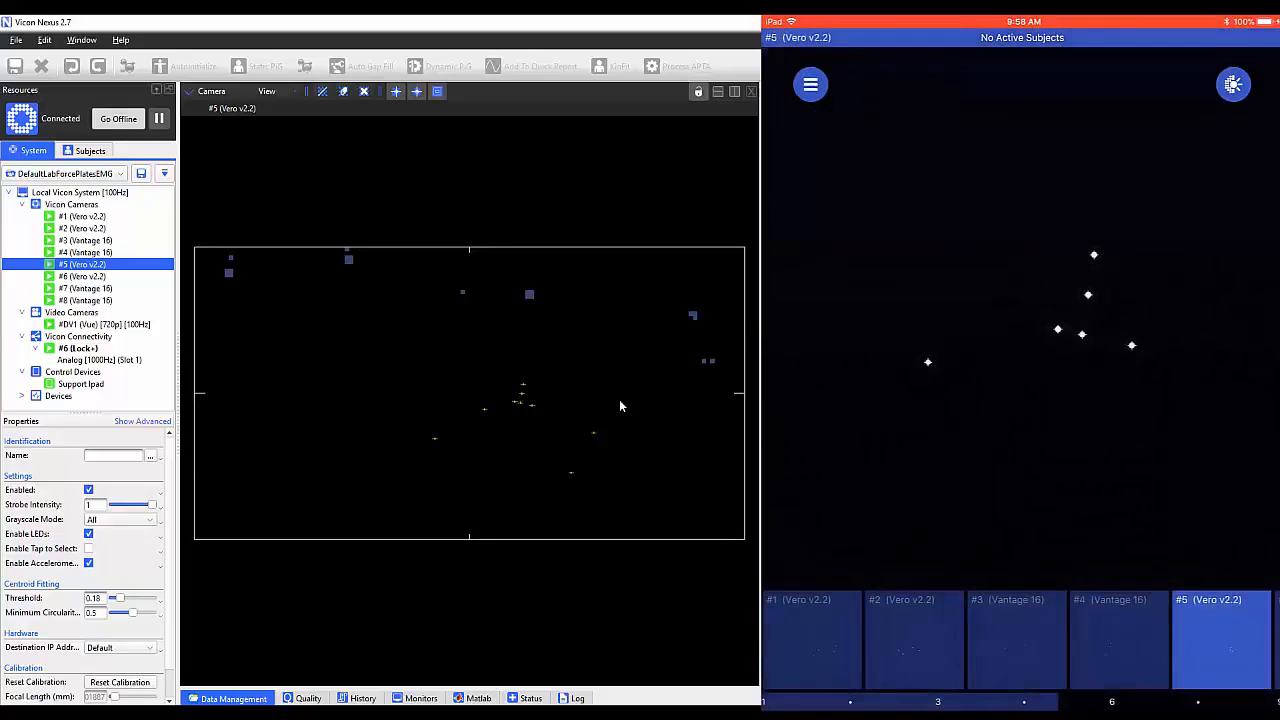
{"action": "left_click", "coordinate": [88, 548]}
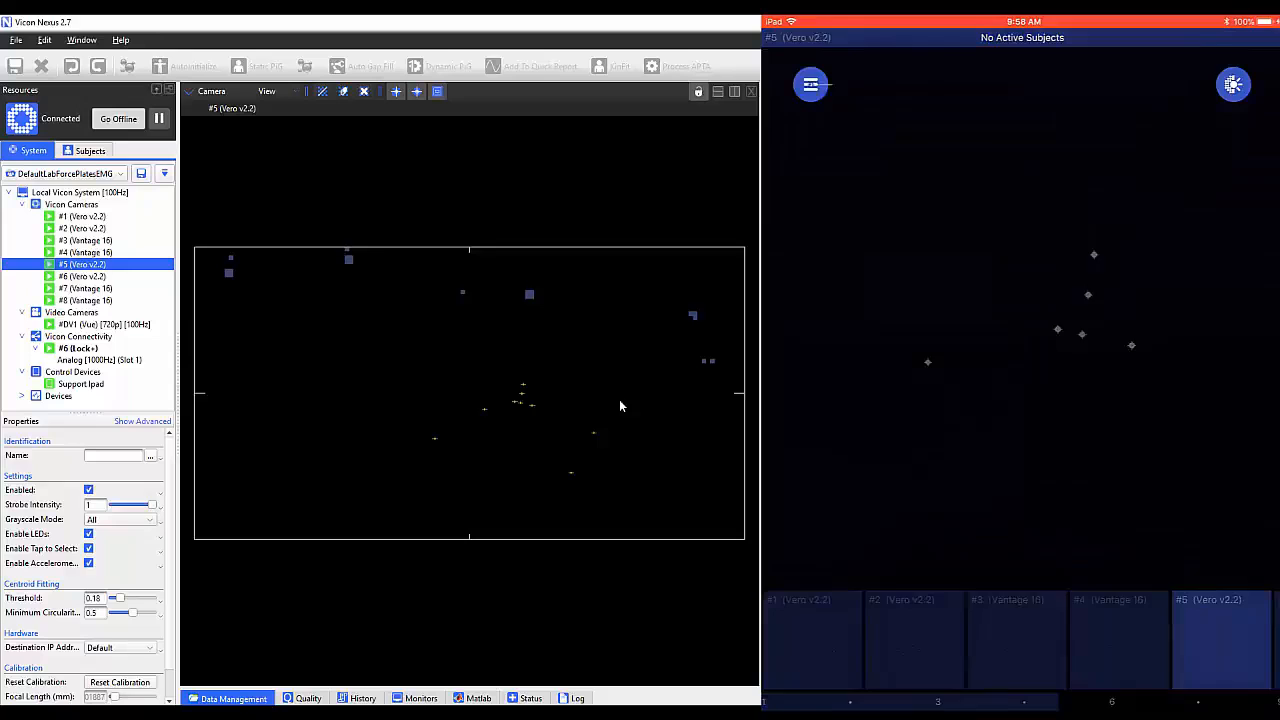
{"action": "left_click", "coordinate": [810, 84]}
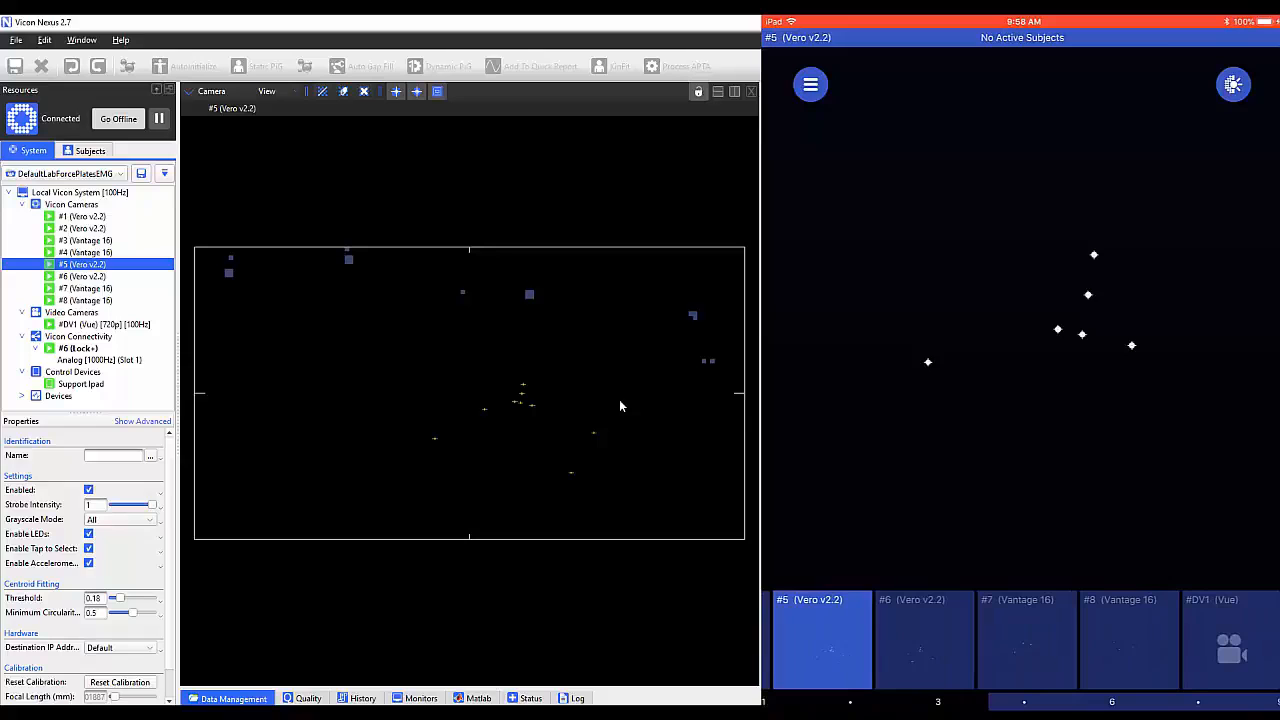
Step: Show the #DV1 Vue video camera at 1080p 50Hz with a dark, red-tinted image
{"action": "left_click", "coordinate": [103, 324]}
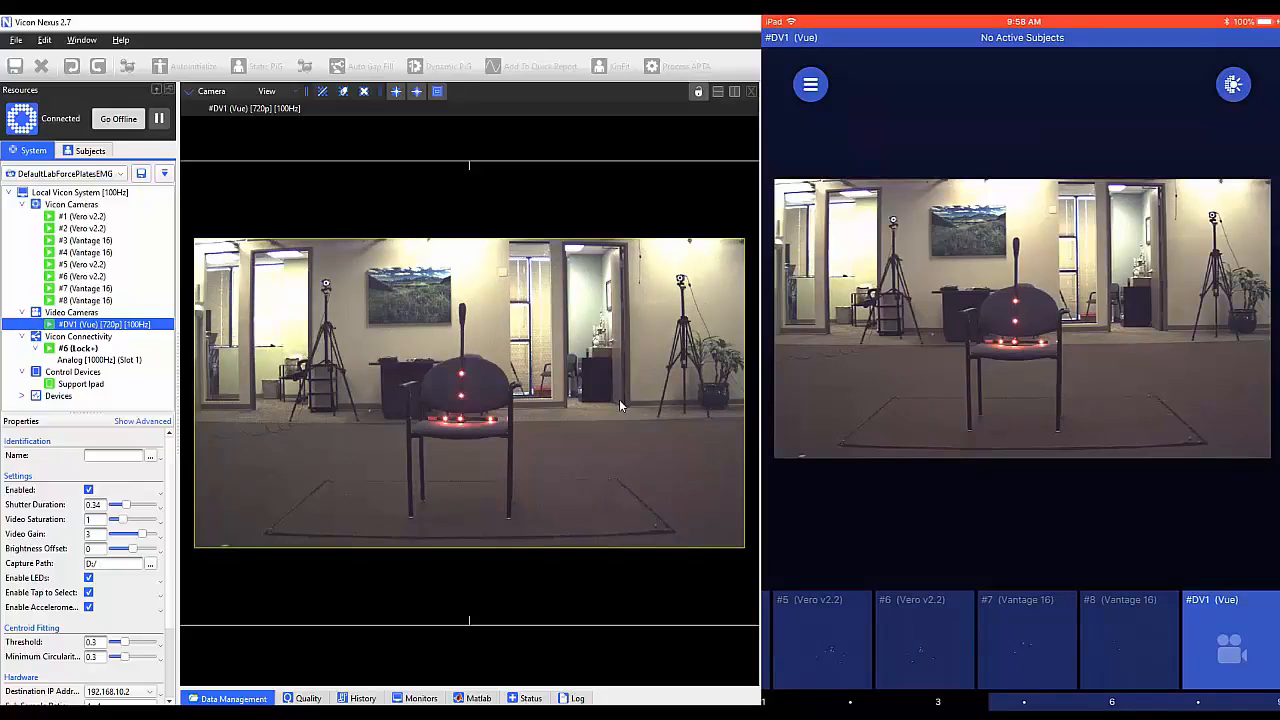
{"action": "left_click", "coordinate": [810, 84]}
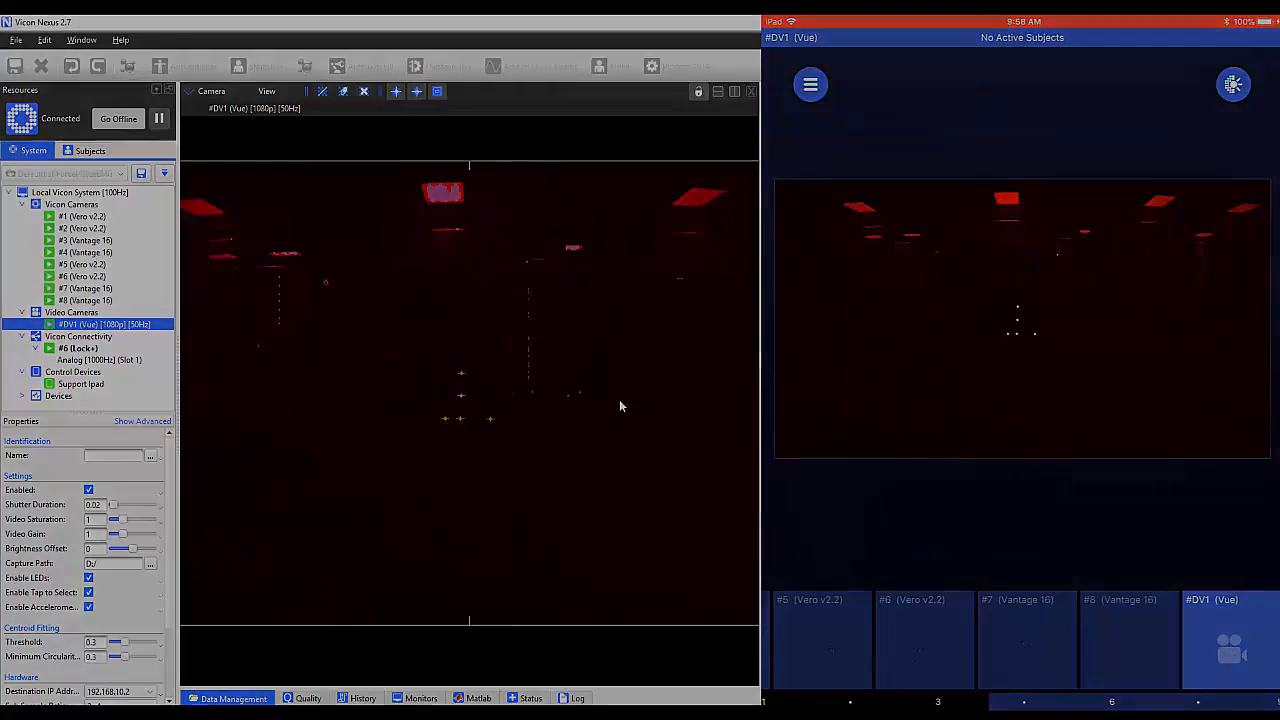
{"action": "left_click", "coordinate": [810, 84]}
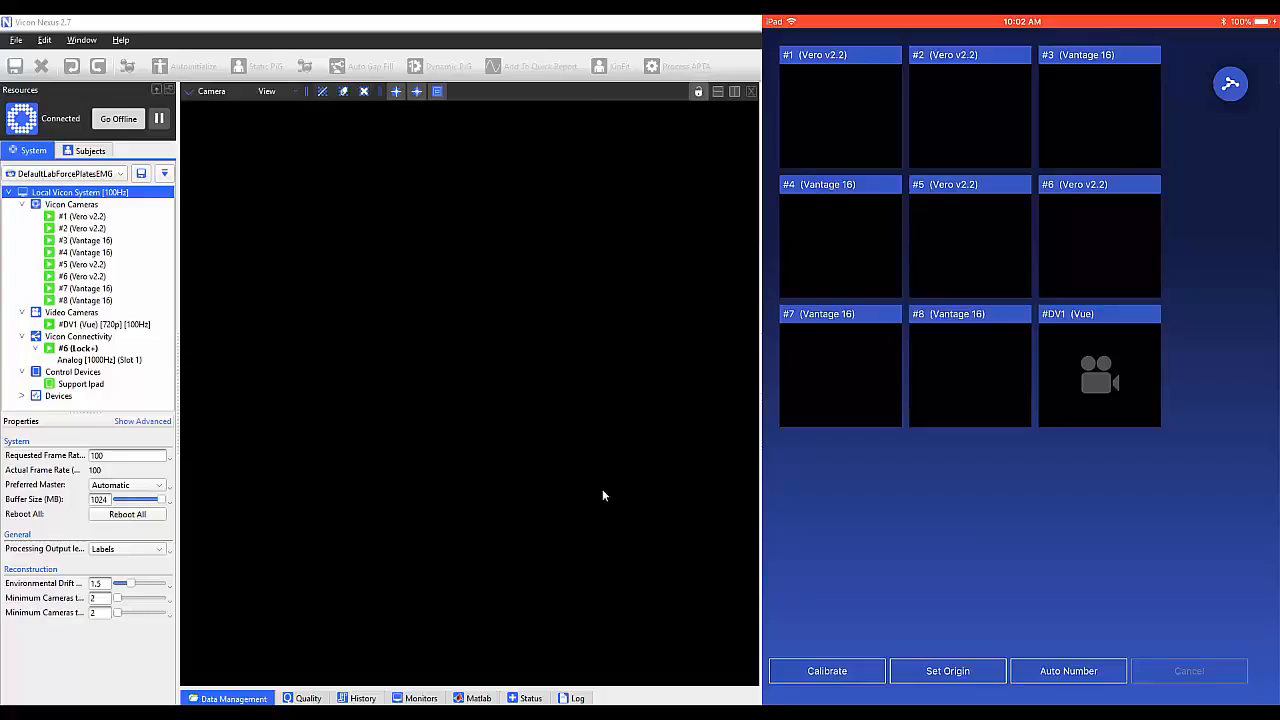
{"action": "mouse_move", "coordinate": [573, 497]}
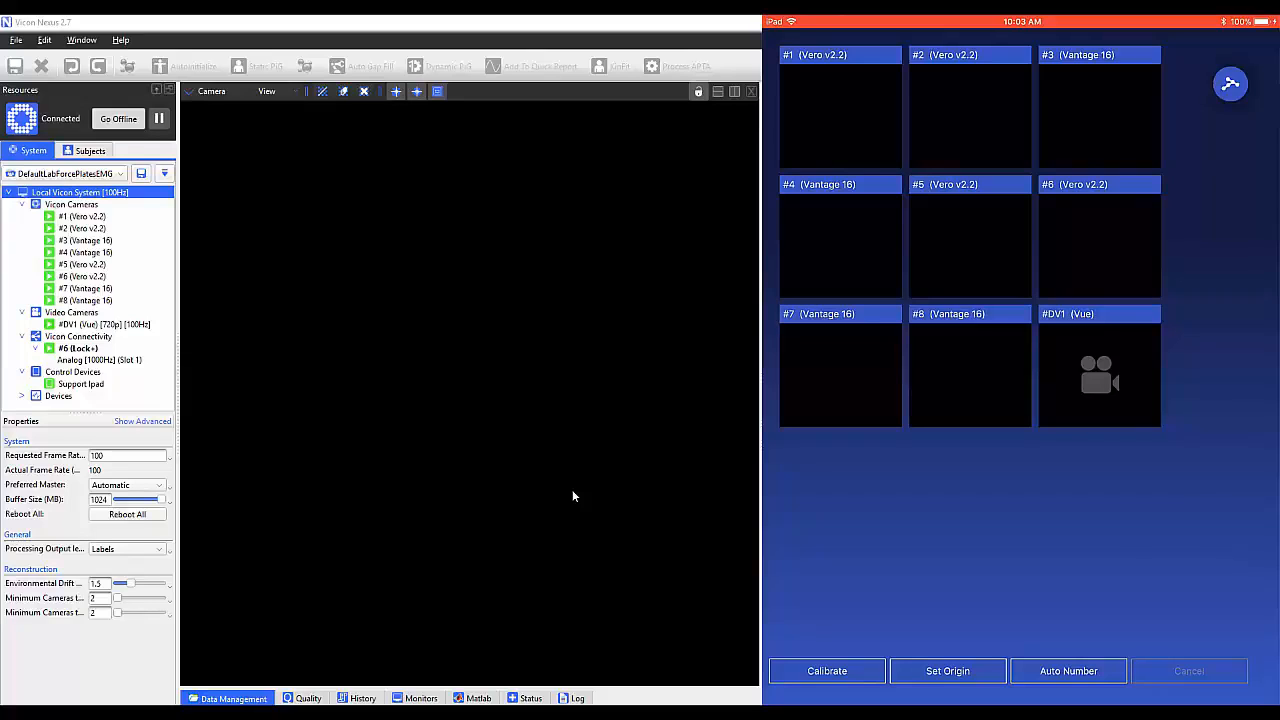
Step: Run camera calibration with the wand until Calibration successful appears
{"action": "left_click", "coordinate": [826, 671]}
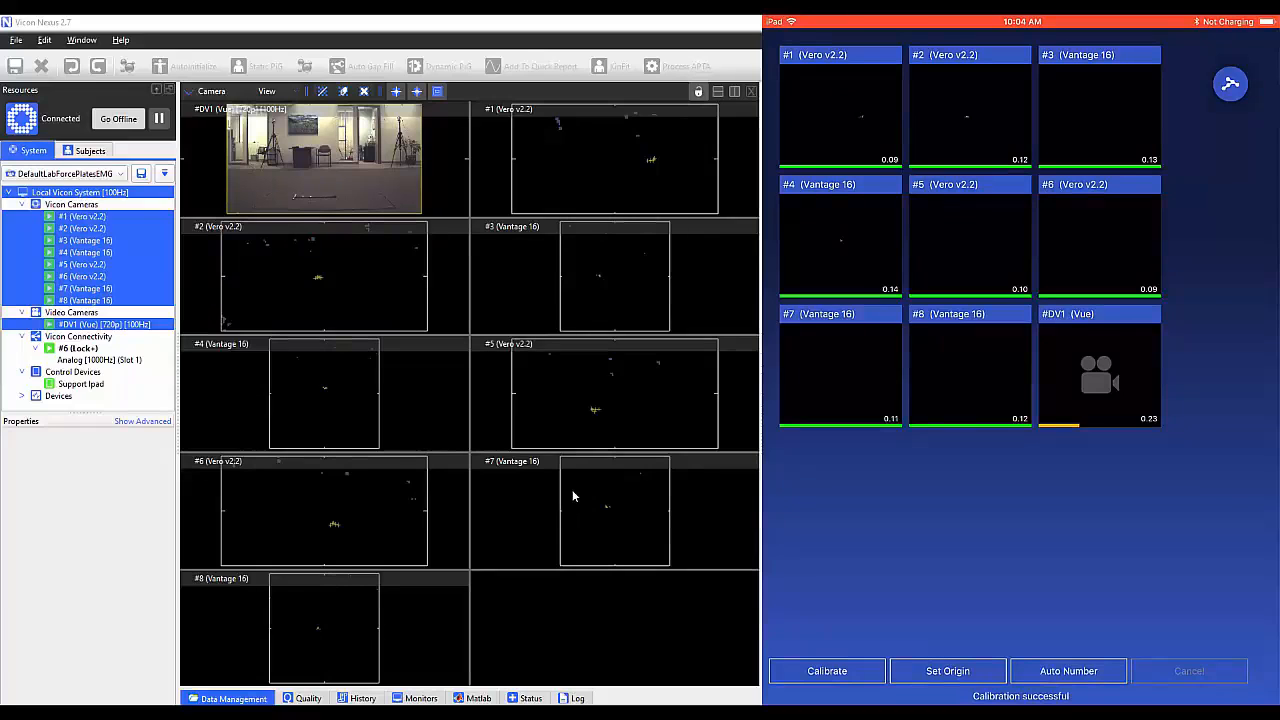
Step: Switch Nexus to 3D Perspective, set the volume origin, and show camera #1's view
{"action": "left_click", "coordinate": [211, 91]}
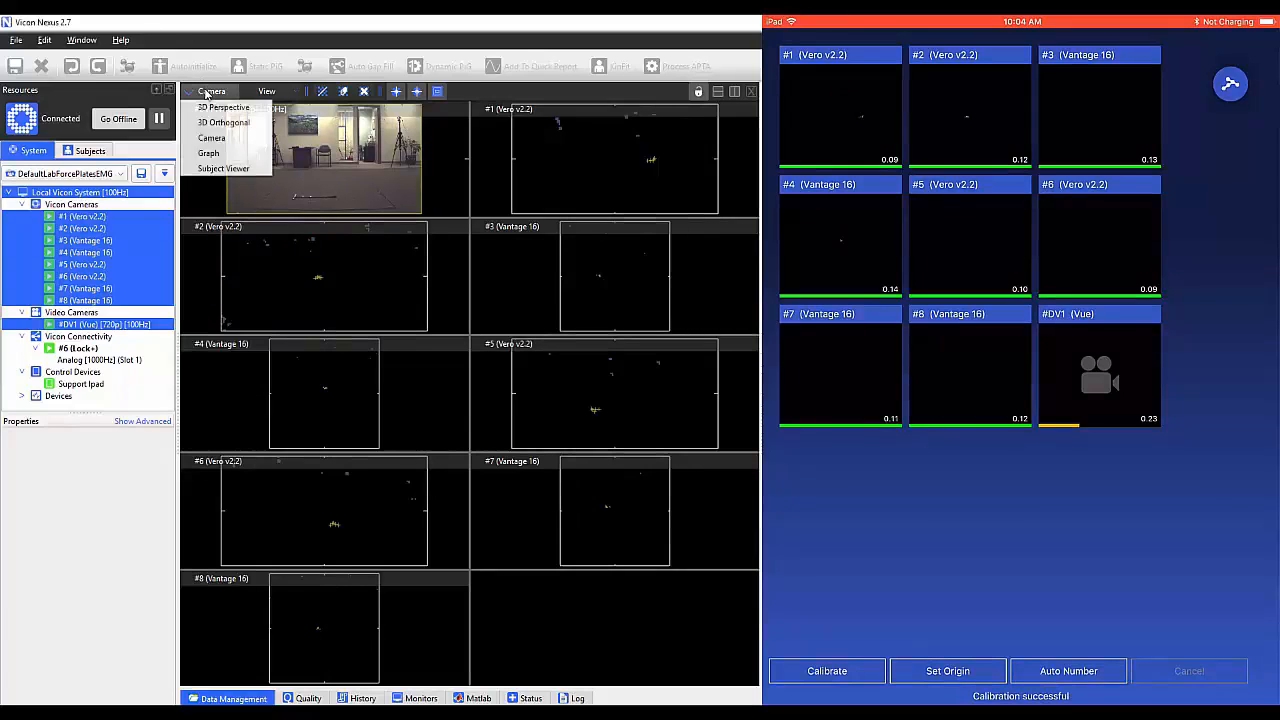
{"action": "left_click", "coordinate": [222, 107]}
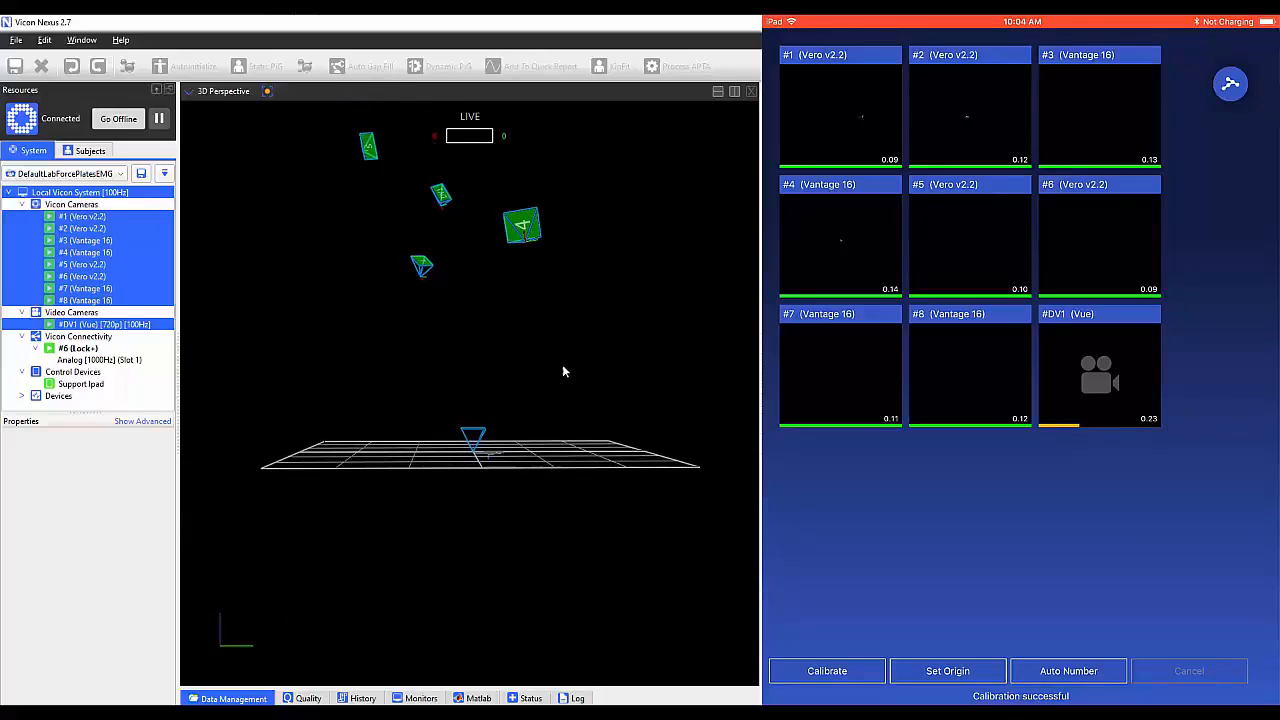
{"action": "left_click", "coordinate": [947, 671]}
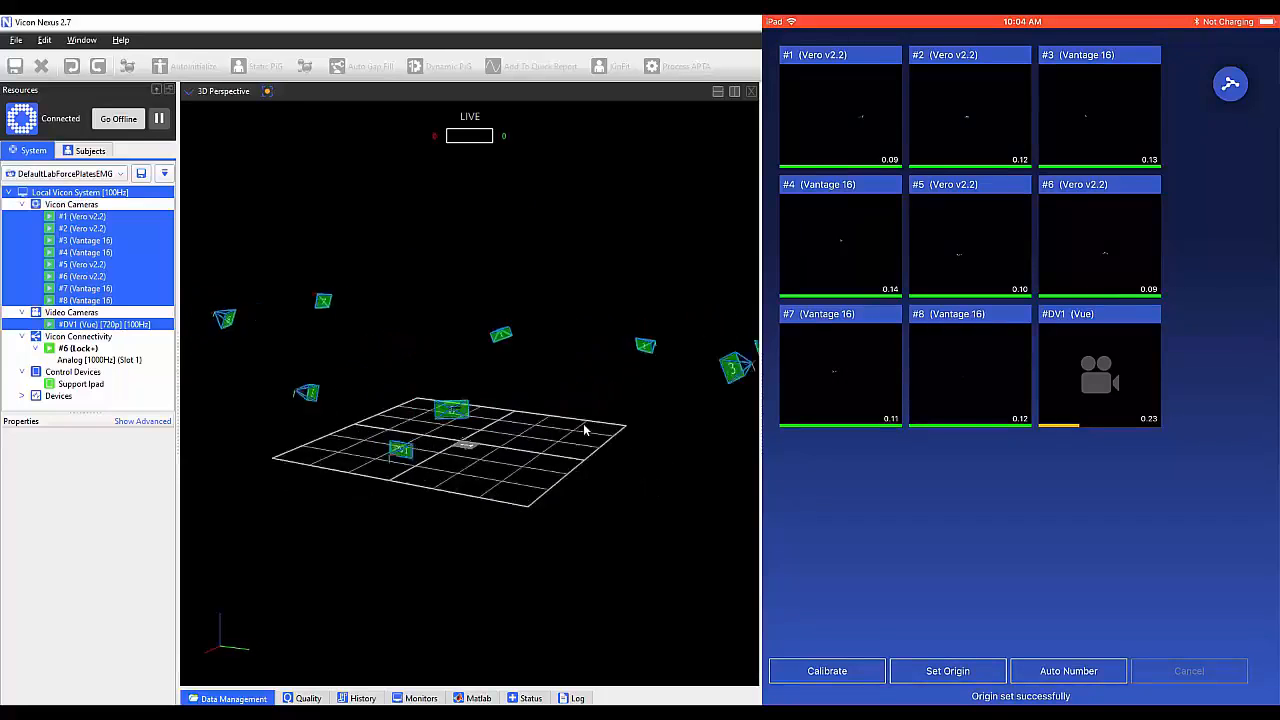
{"action": "left_click_drag", "start_coordinate": [585, 430], "coordinate": [570, 452]}
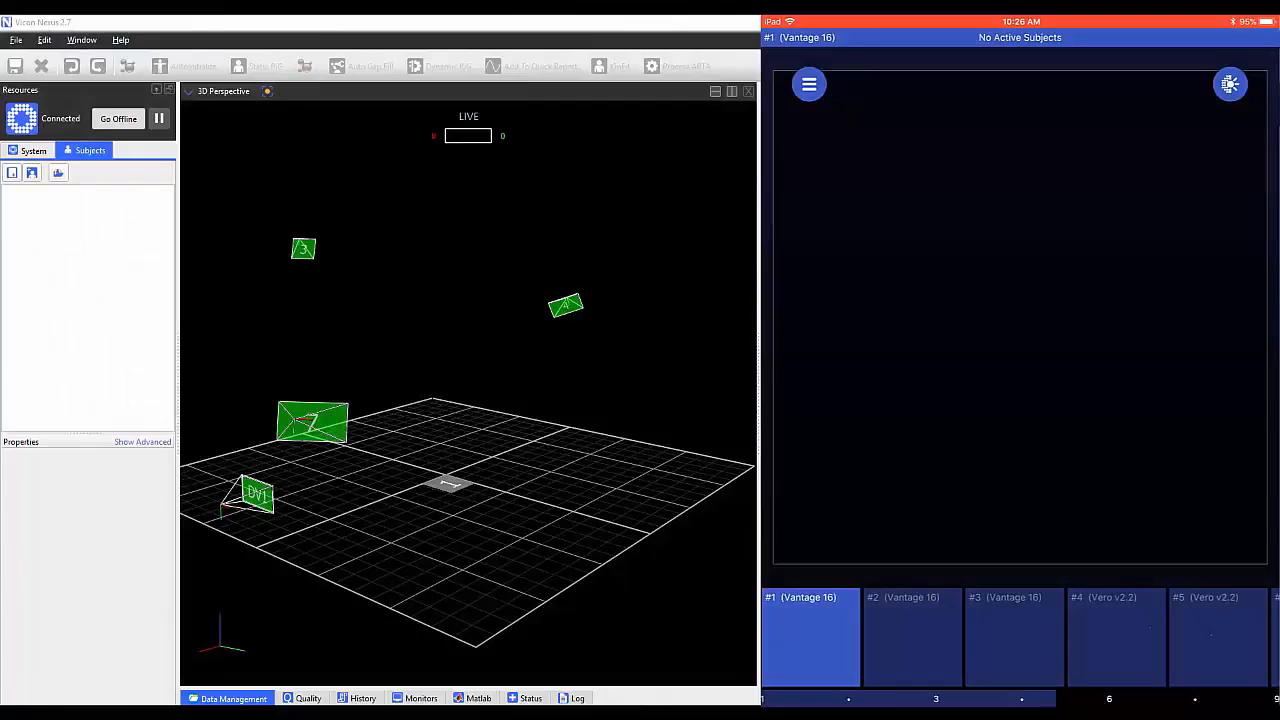
{"action": "left_click", "coordinate": [809, 84]}
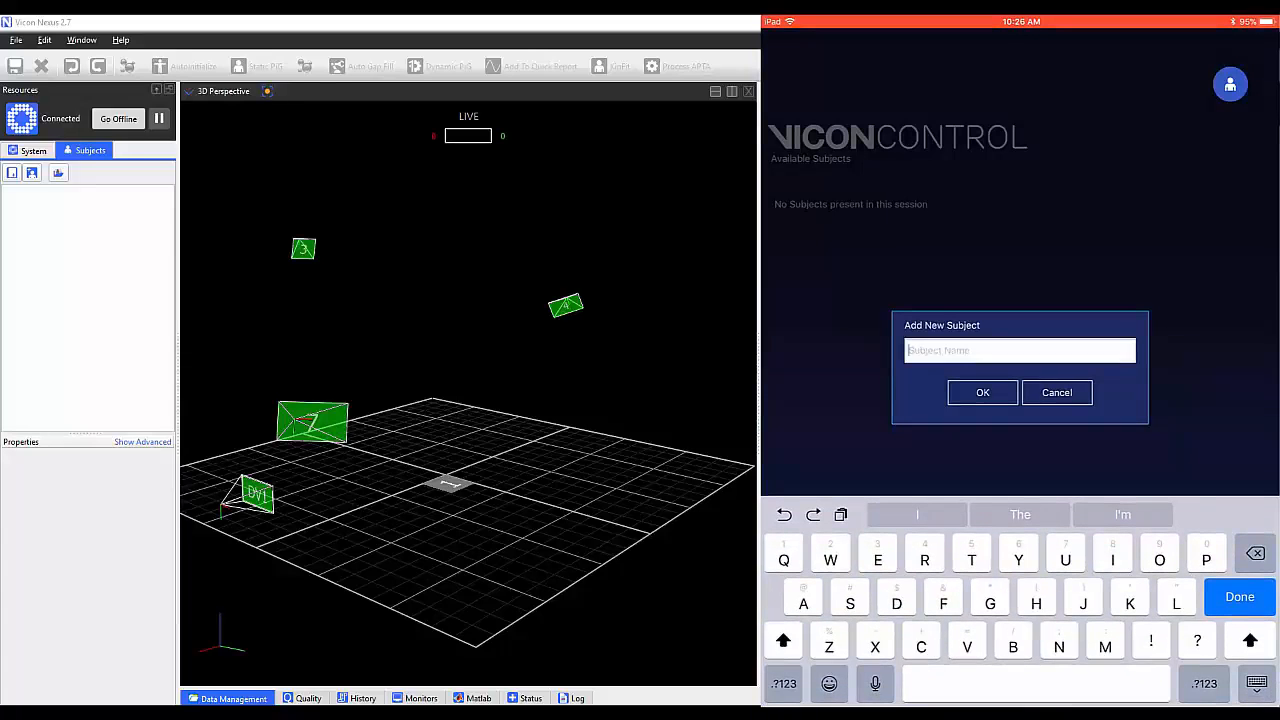
{"action": "type", "text": "Mik"}
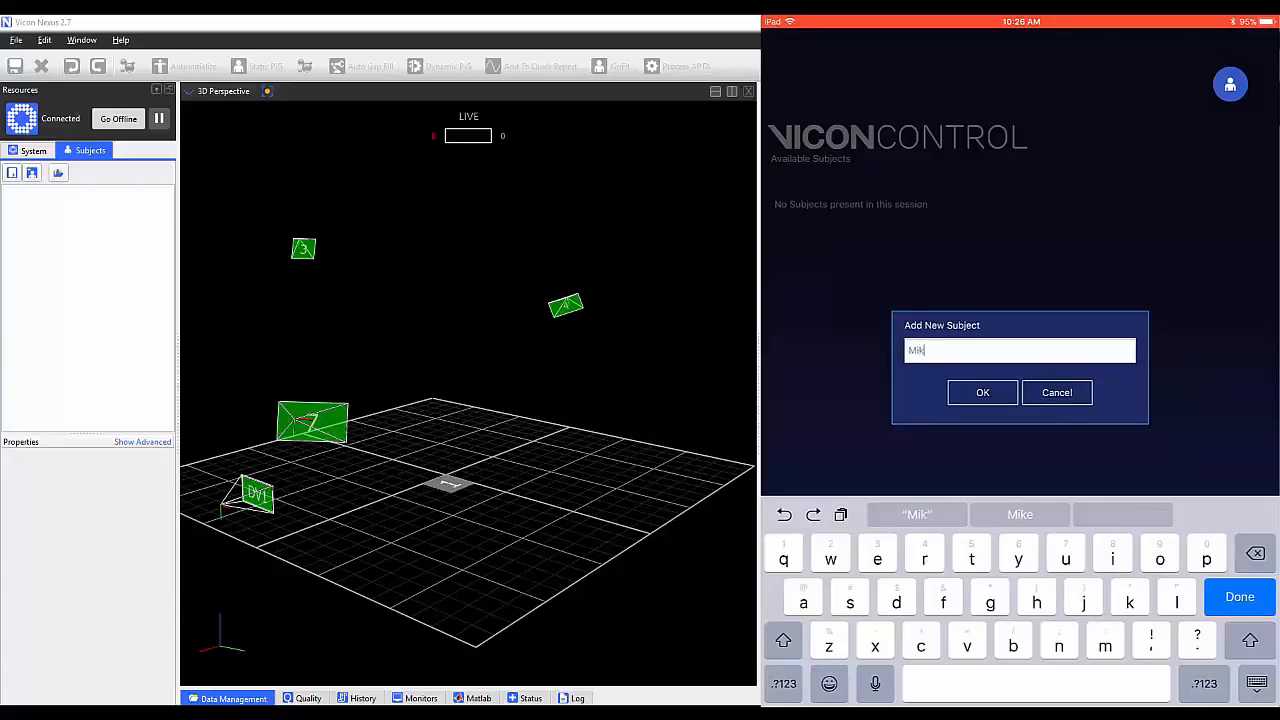
{"action": "type", "text": "e"}
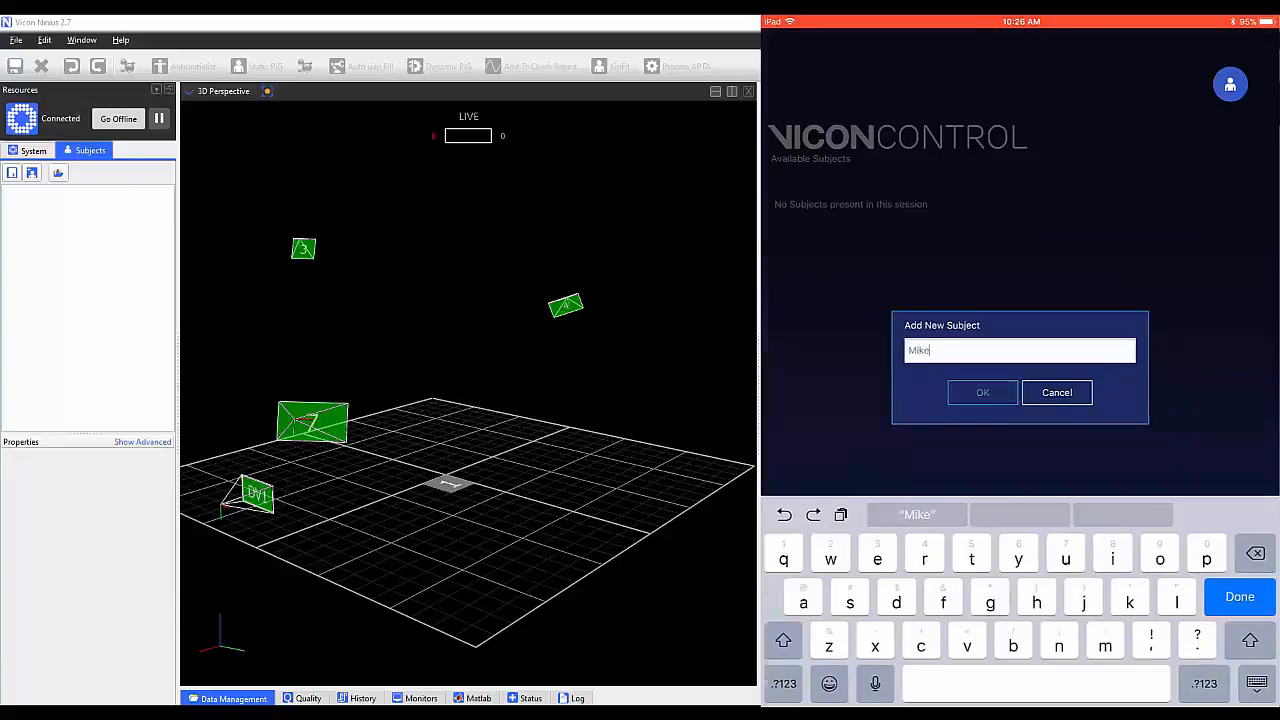
{"action": "left_click", "coordinate": [982, 392]}
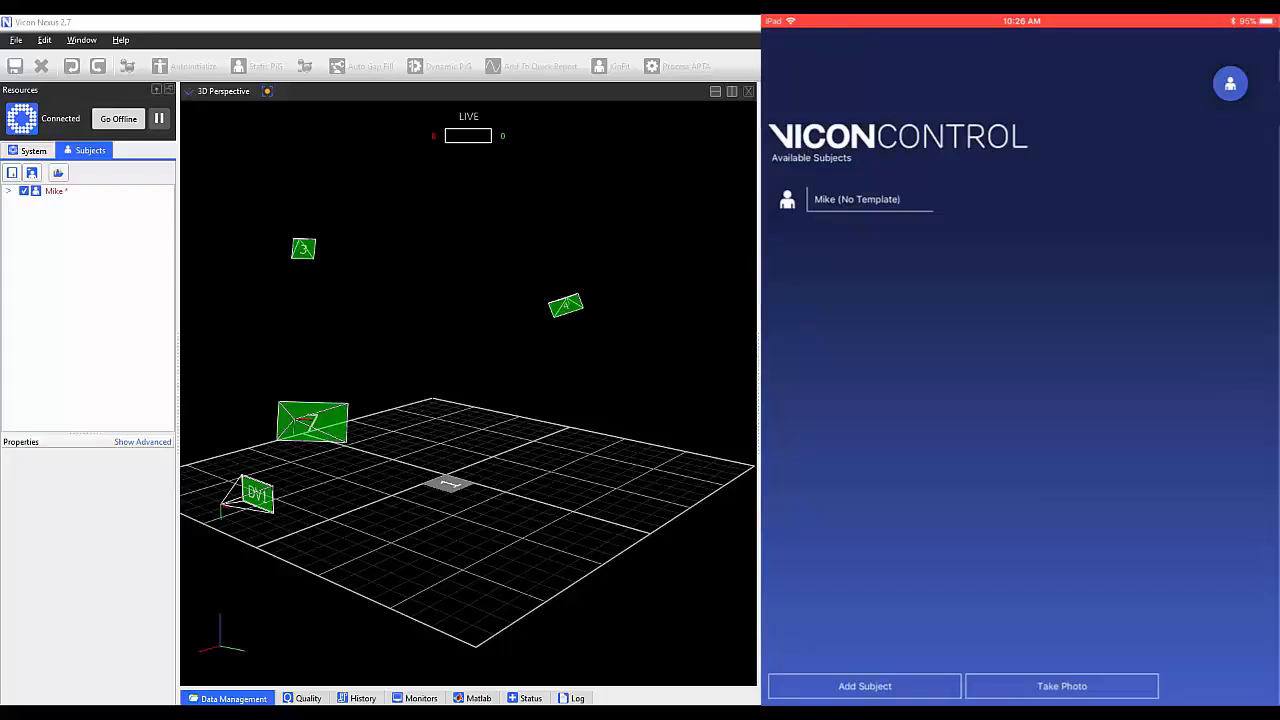
{"action": "left_click", "coordinate": [857, 199]}
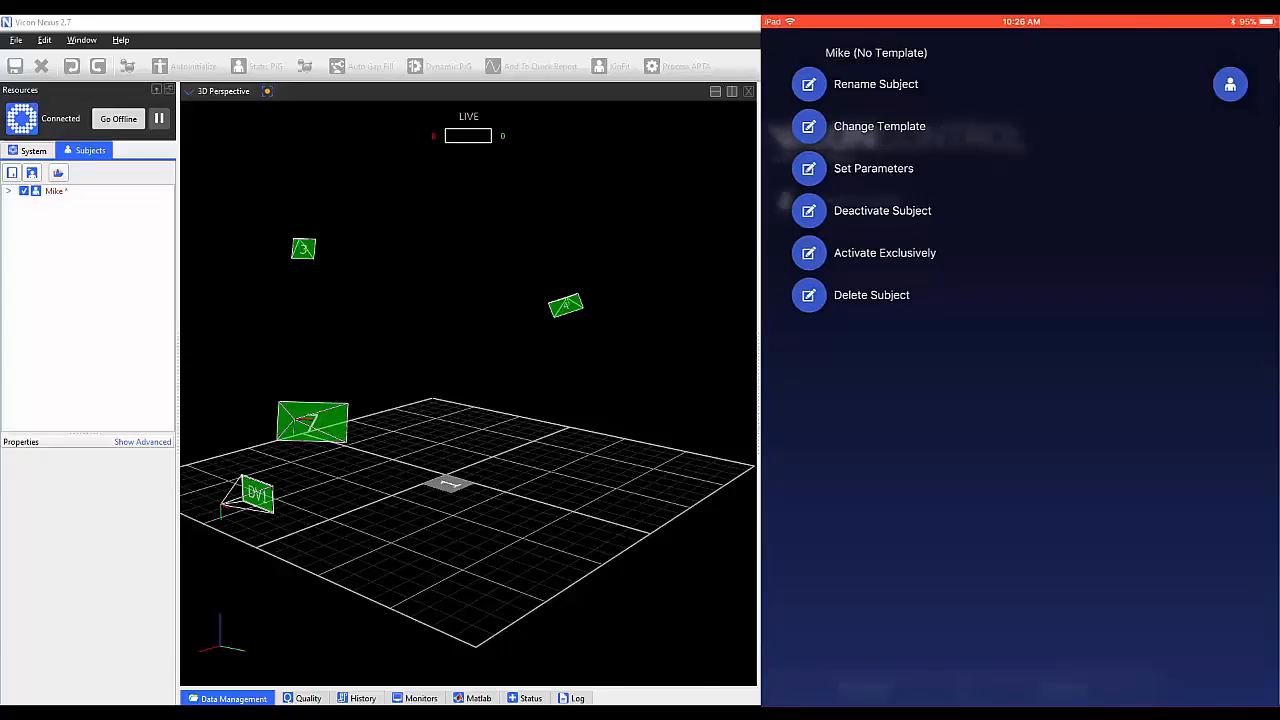
{"action": "left_click", "coordinate": [875, 83]}
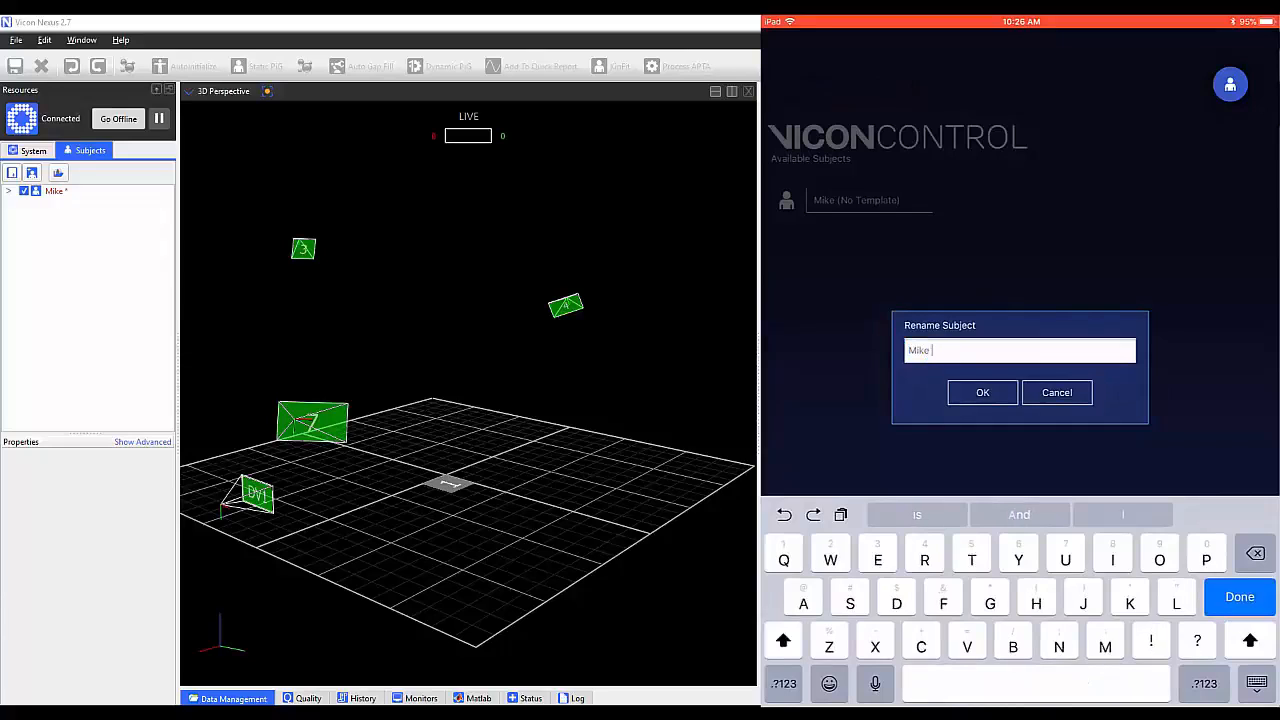
{"action": "left_click", "coordinate": [982, 392]}
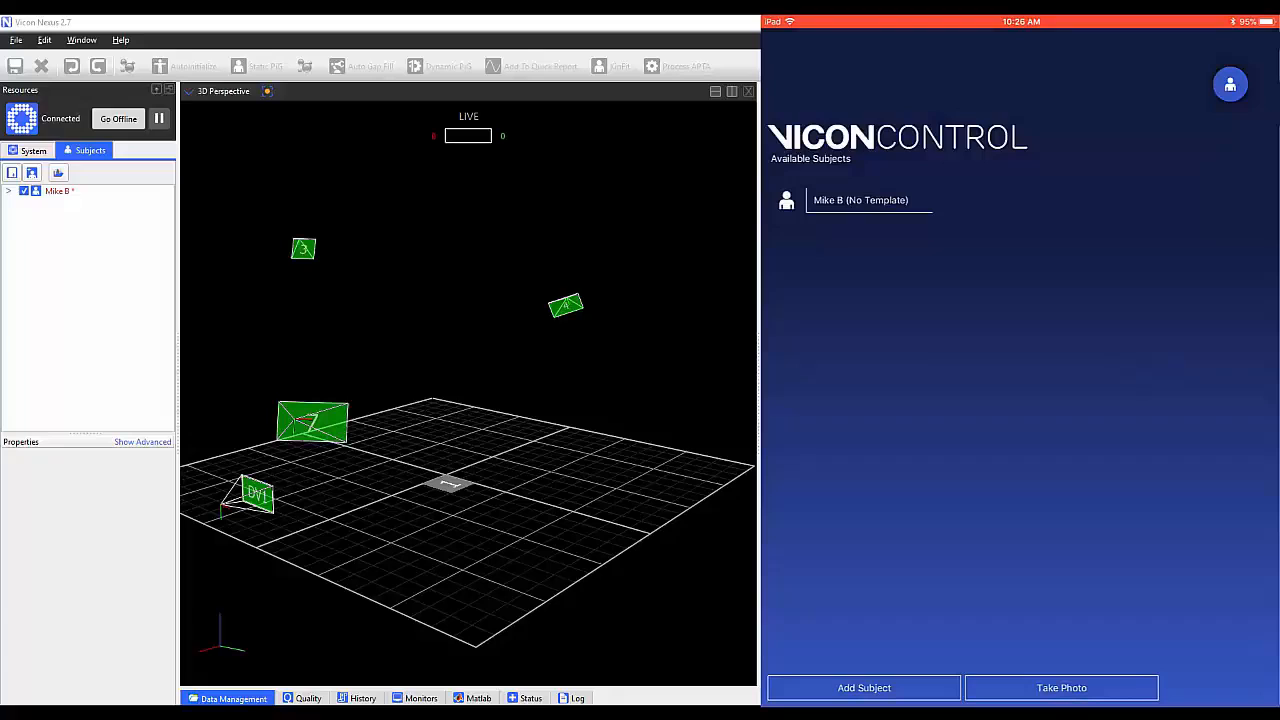
Step: Assign the PlugInGait LowerBody Ai template and bring up the subject's parameter setup
{"action": "left_click", "coordinate": [860, 200]}
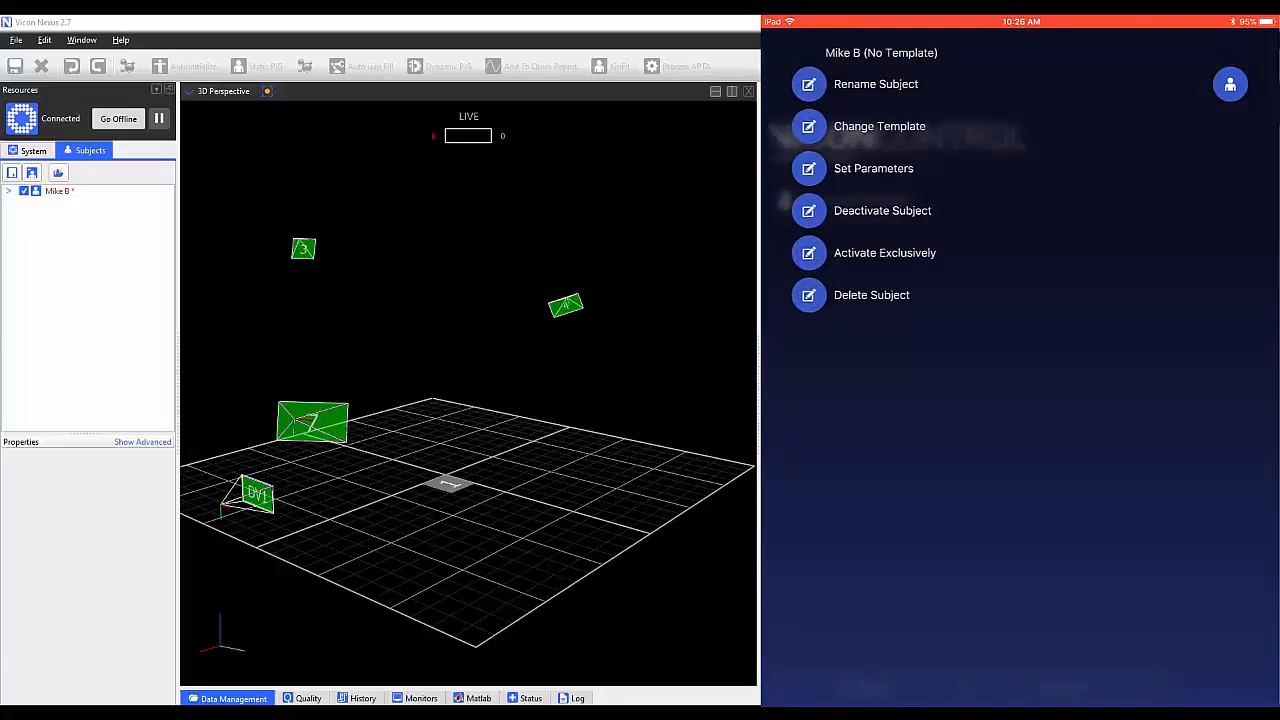
{"action": "left_click", "coordinate": [879, 126]}
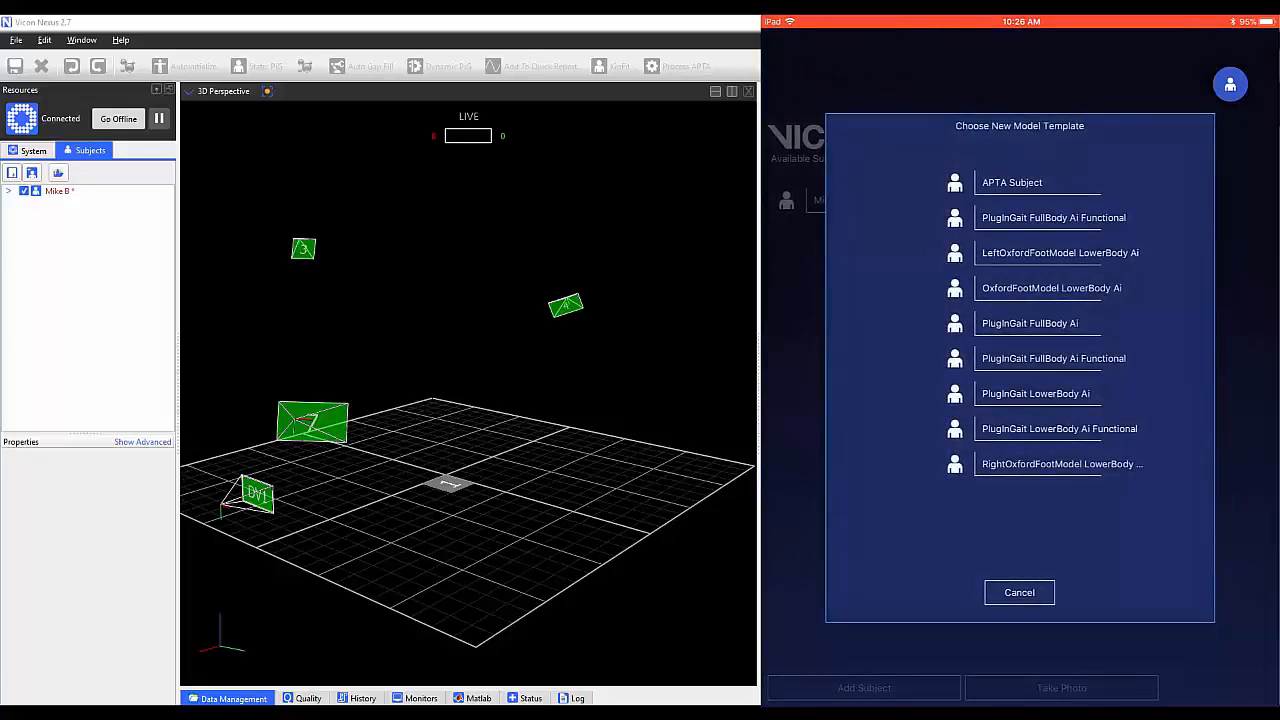
{"action": "left_click", "coordinate": [1036, 393]}
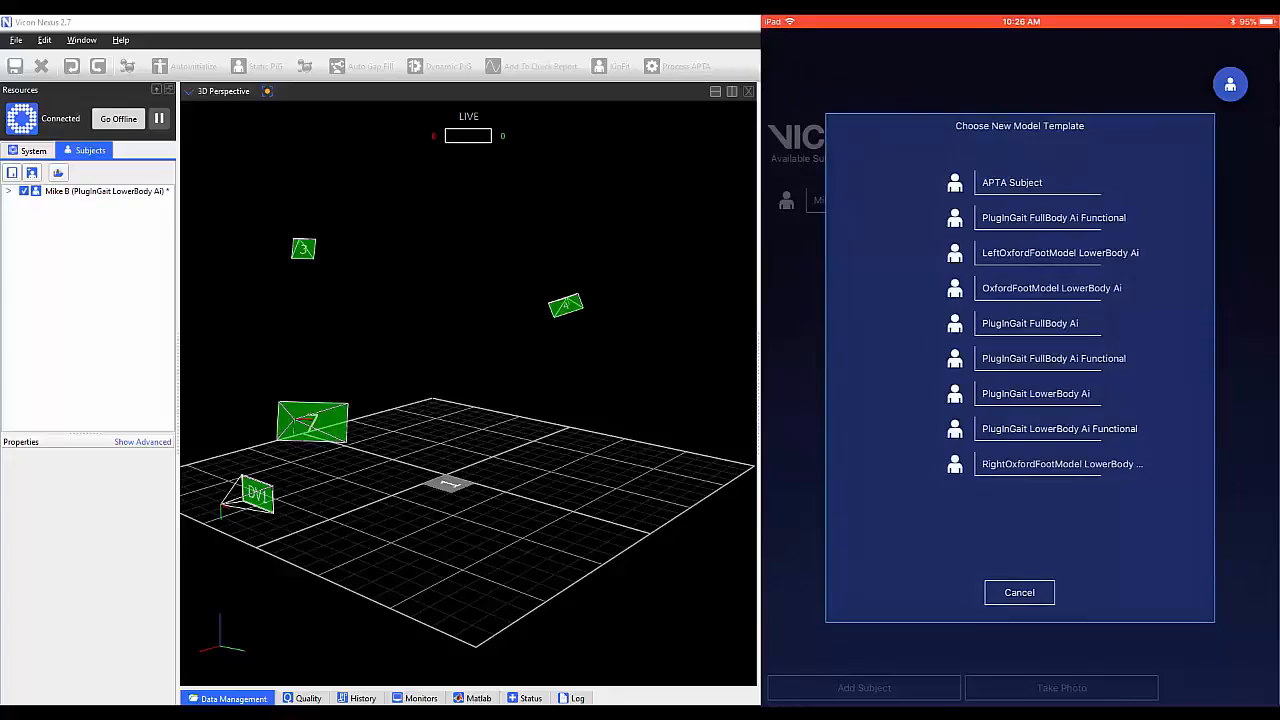
{"action": "left_click", "coordinate": [1018, 592]}
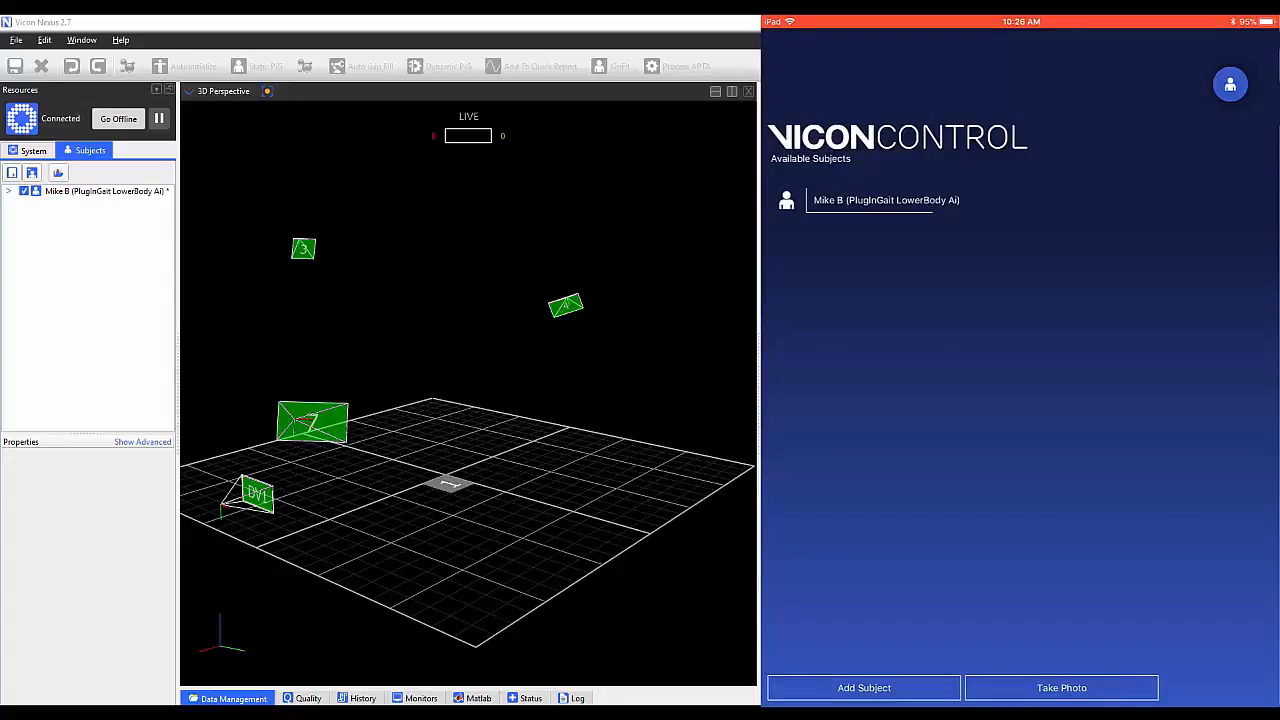
{"action": "left_click", "coordinate": [885, 200]}
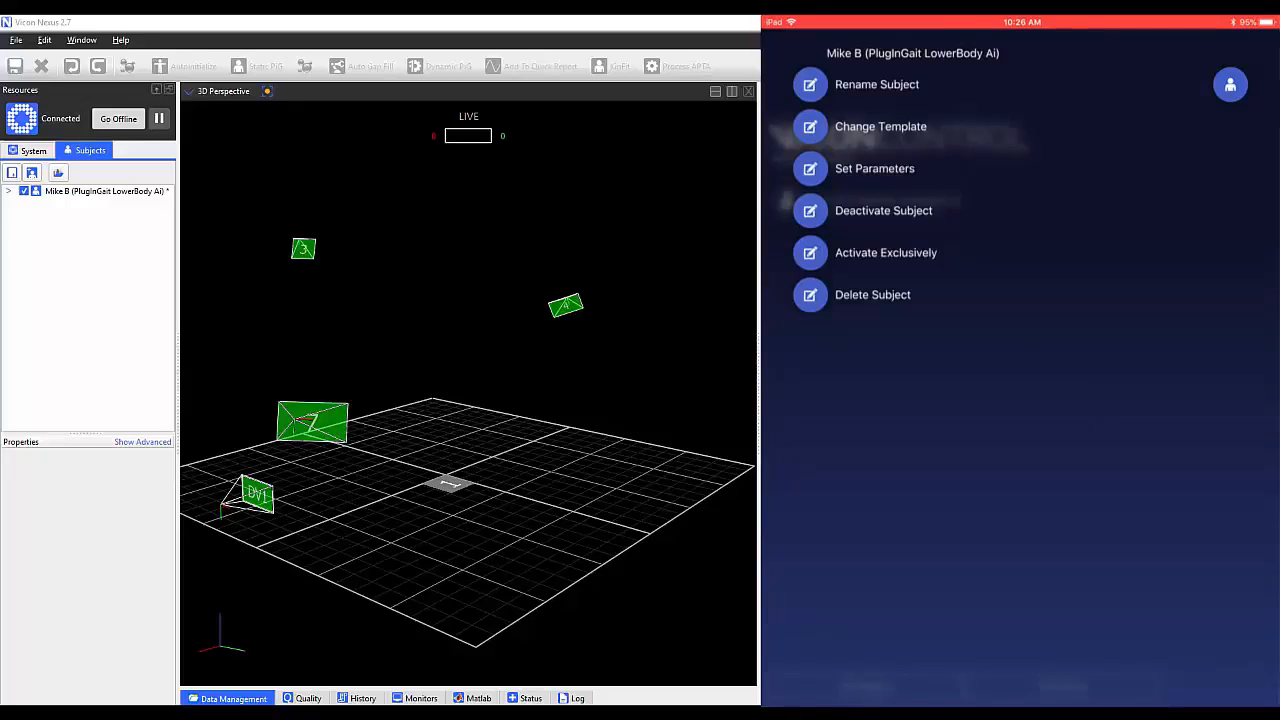
{"action": "left_click", "coordinate": [874, 168]}
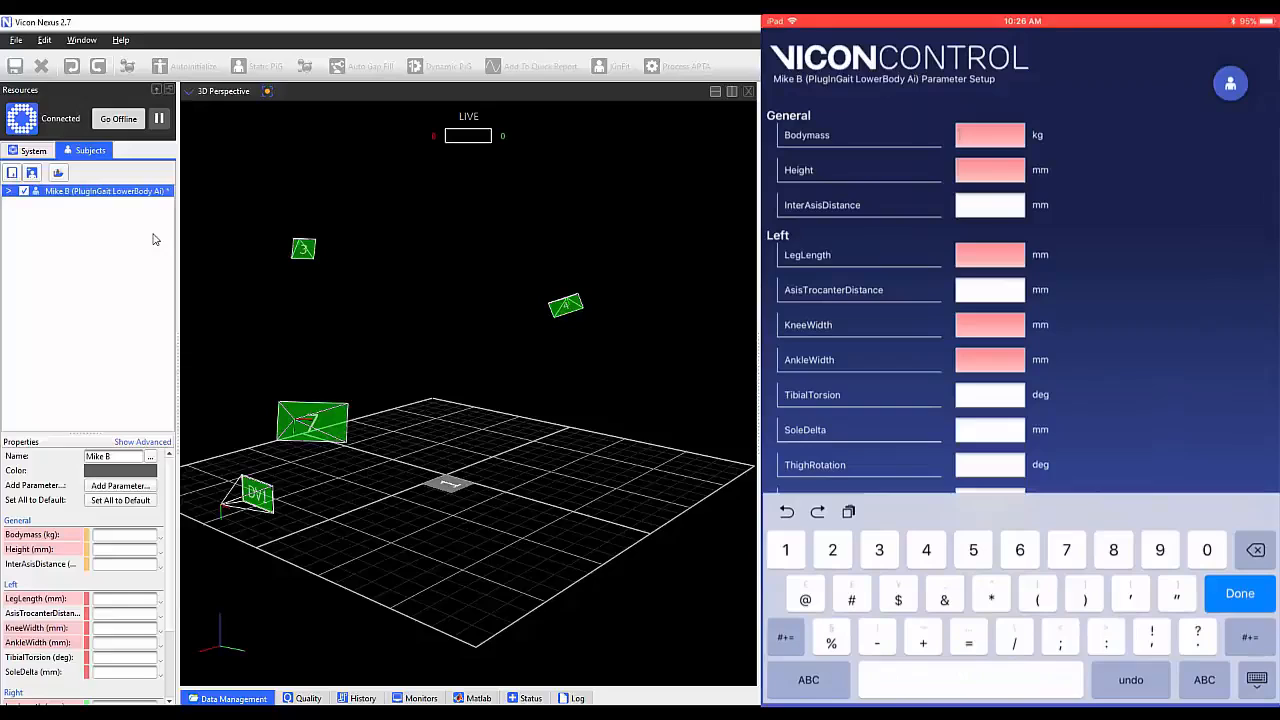
{"action": "type", "text": "75"}
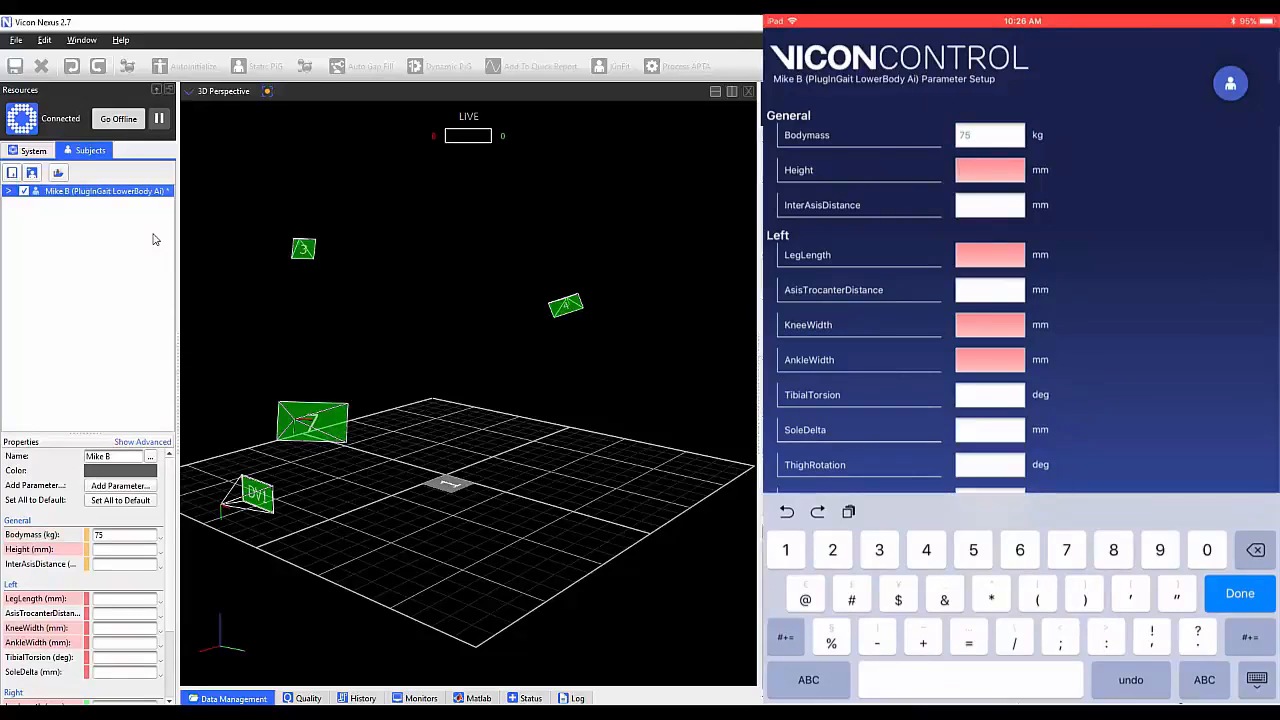
{"action": "type", "text": "1828"}
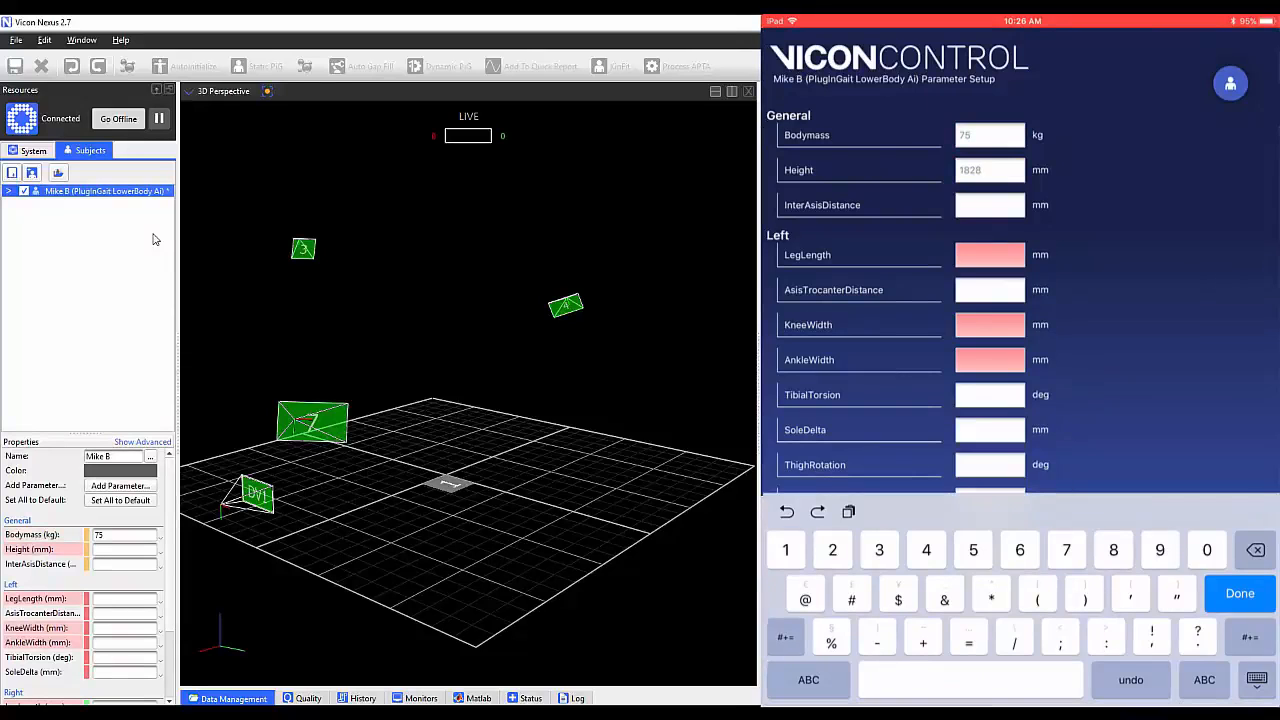
{"action": "type", "text": "930"}
{"action": "type", "text": "107"}
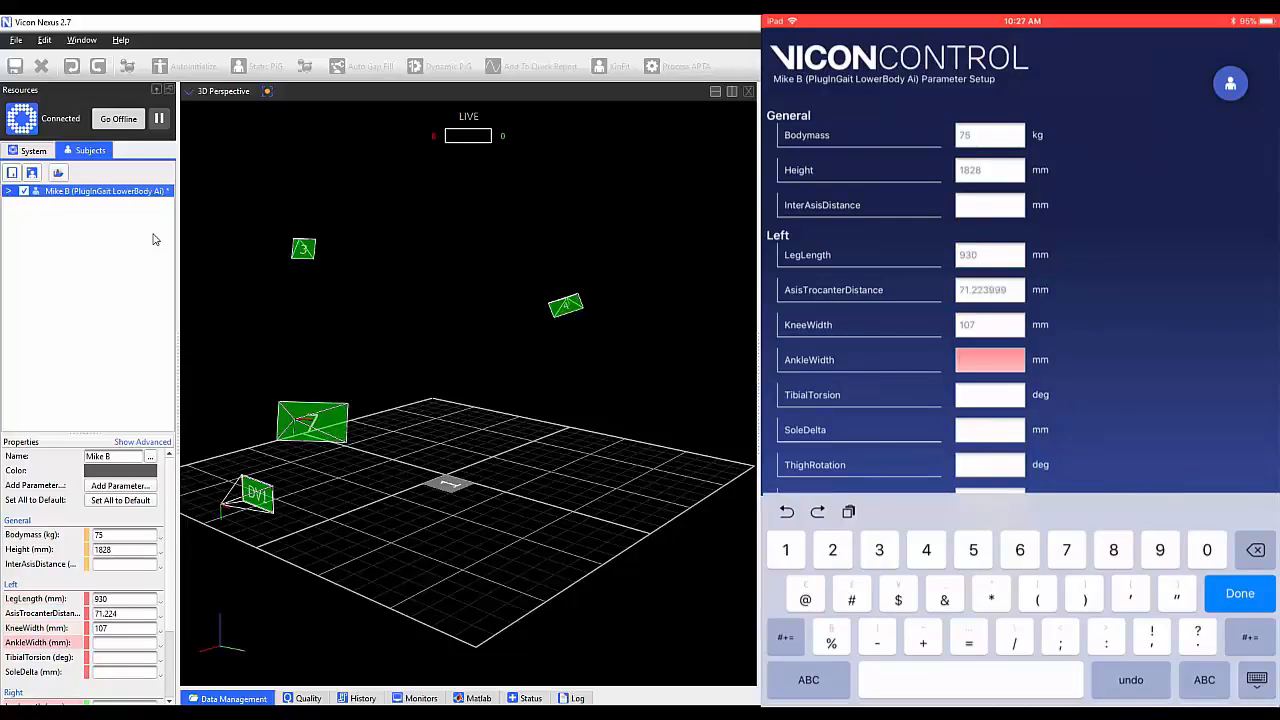
{"action": "scroll", "scroll_direction": "down", "scroll_amount": 3}
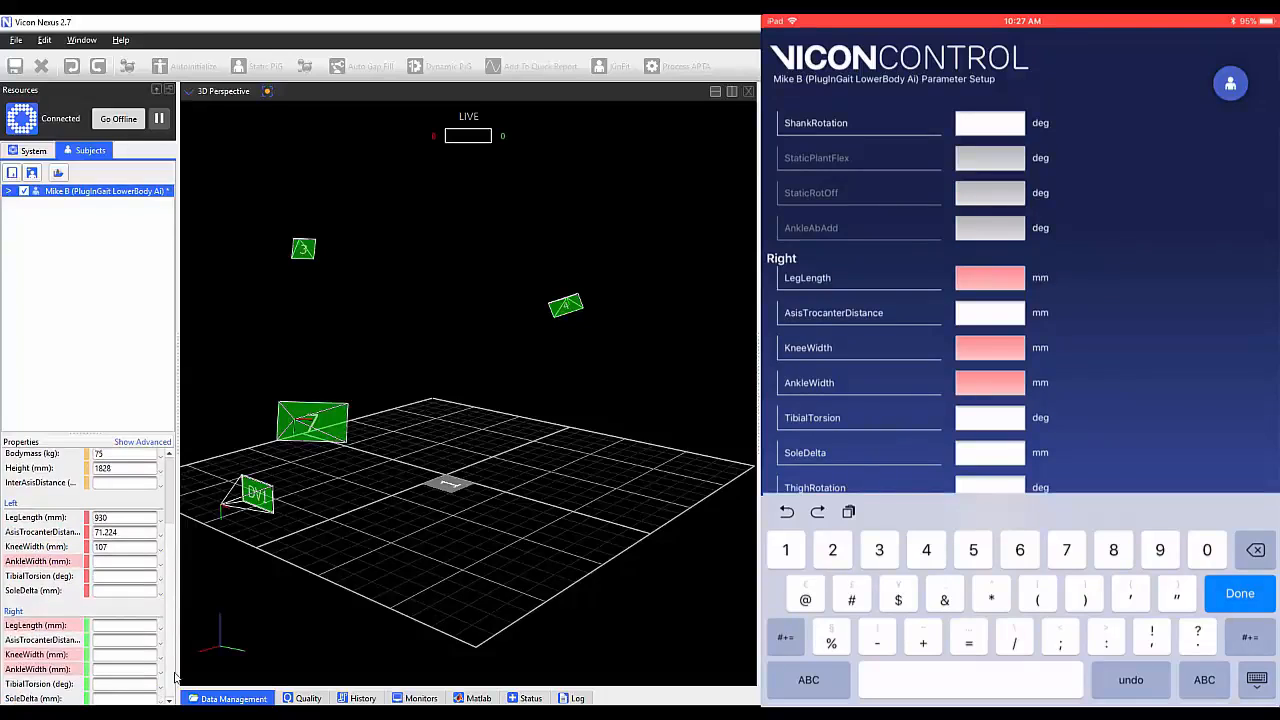
{"action": "type", "text": "920"}
{"action": "type", "text": "76"}
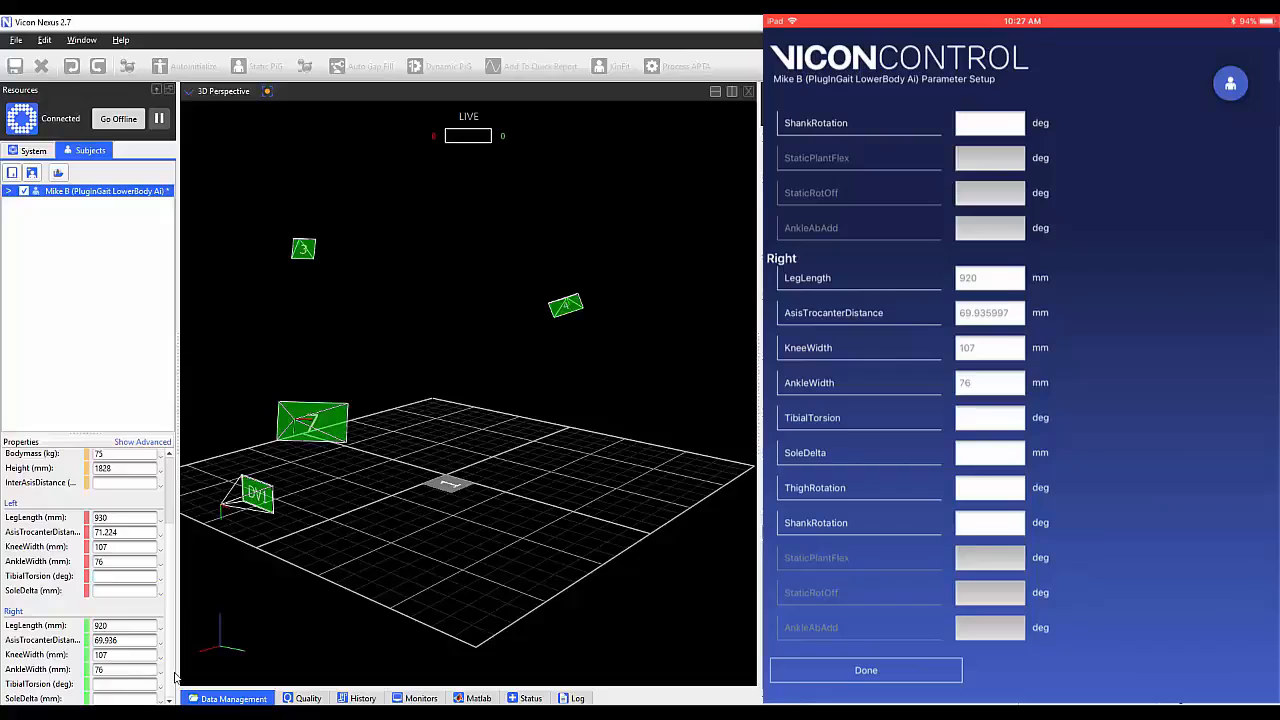
{"action": "left_click", "coordinate": [865, 670]}
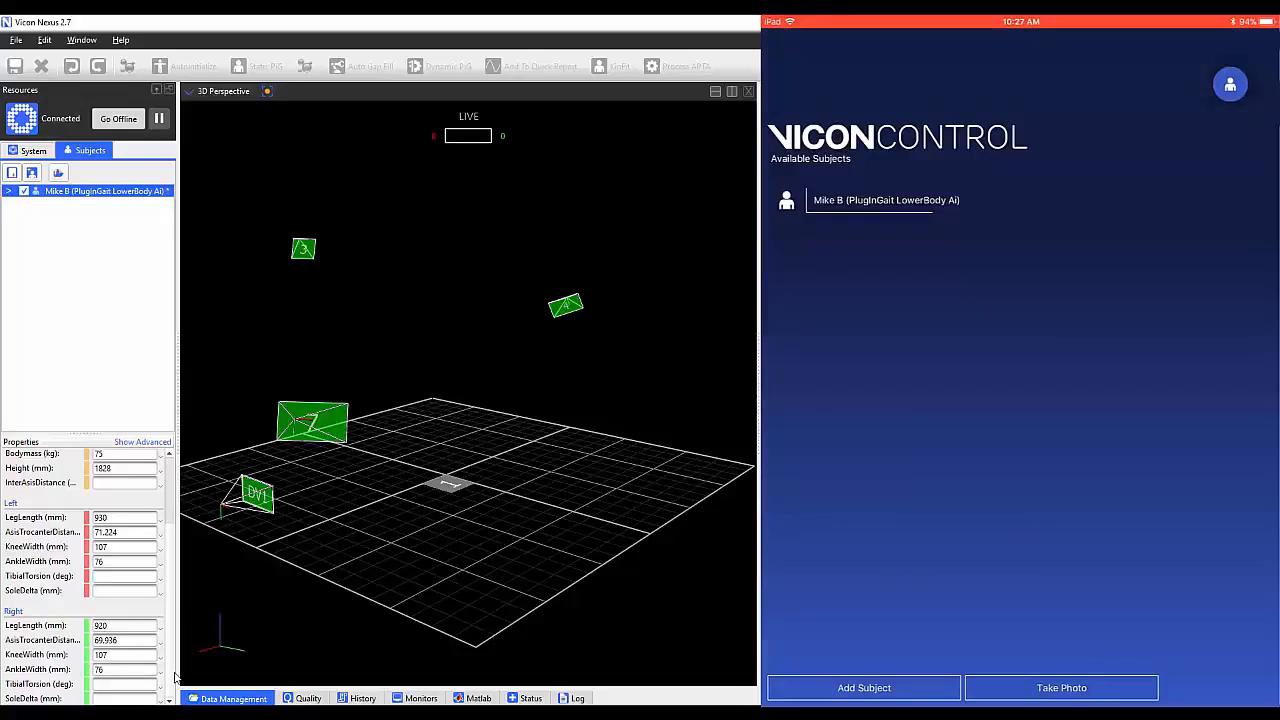
{"action": "left_click", "coordinate": [885, 200]}
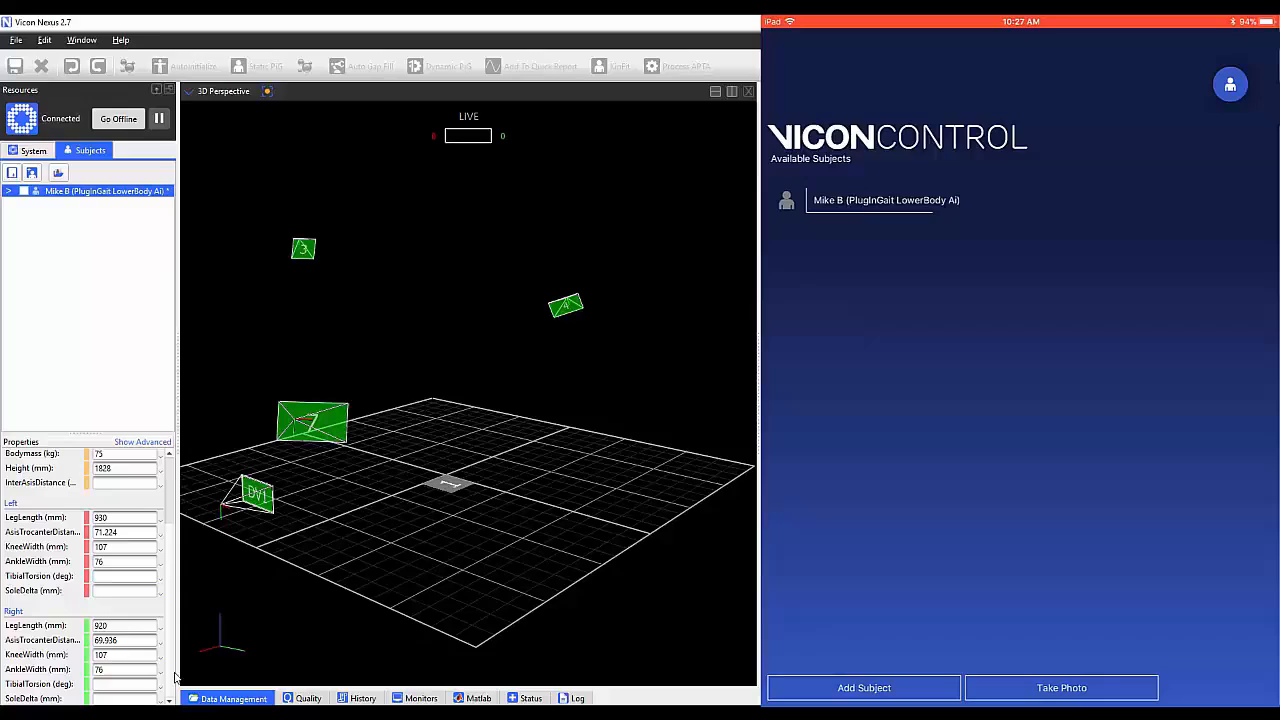
{"action": "left_click", "coordinate": [885, 200]}
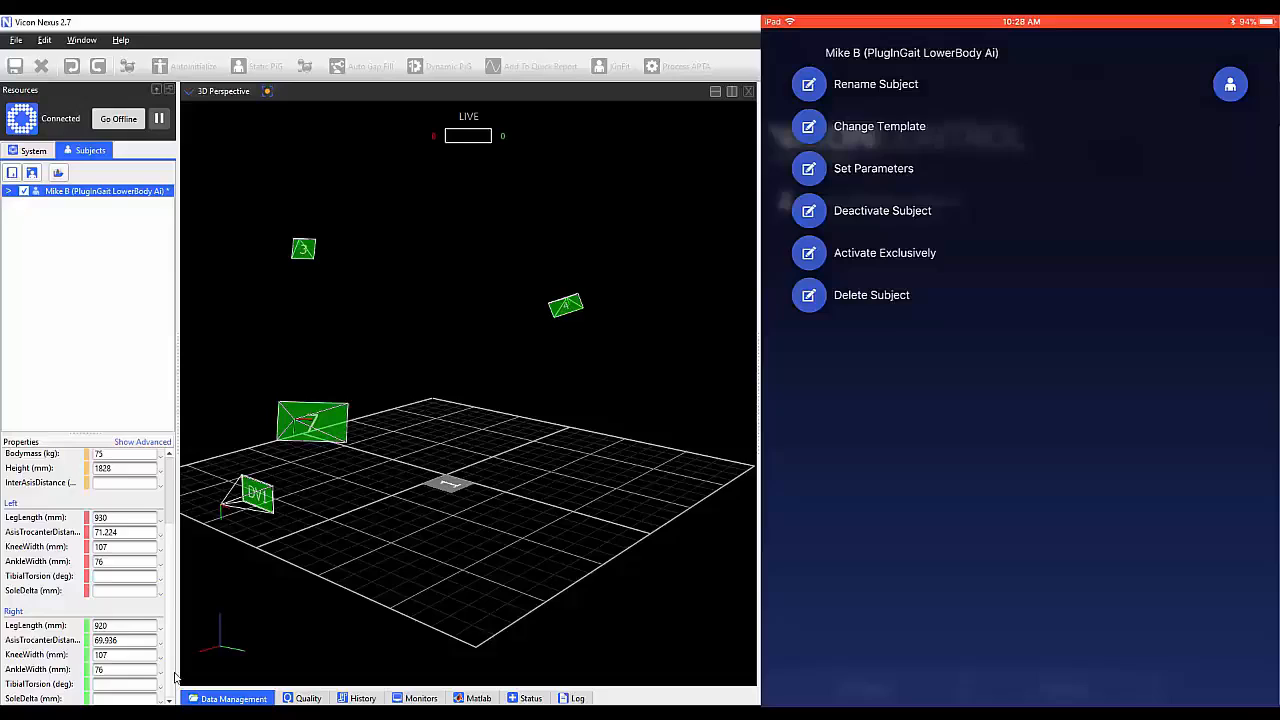
{"action": "left_click", "coordinate": [871, 294]}
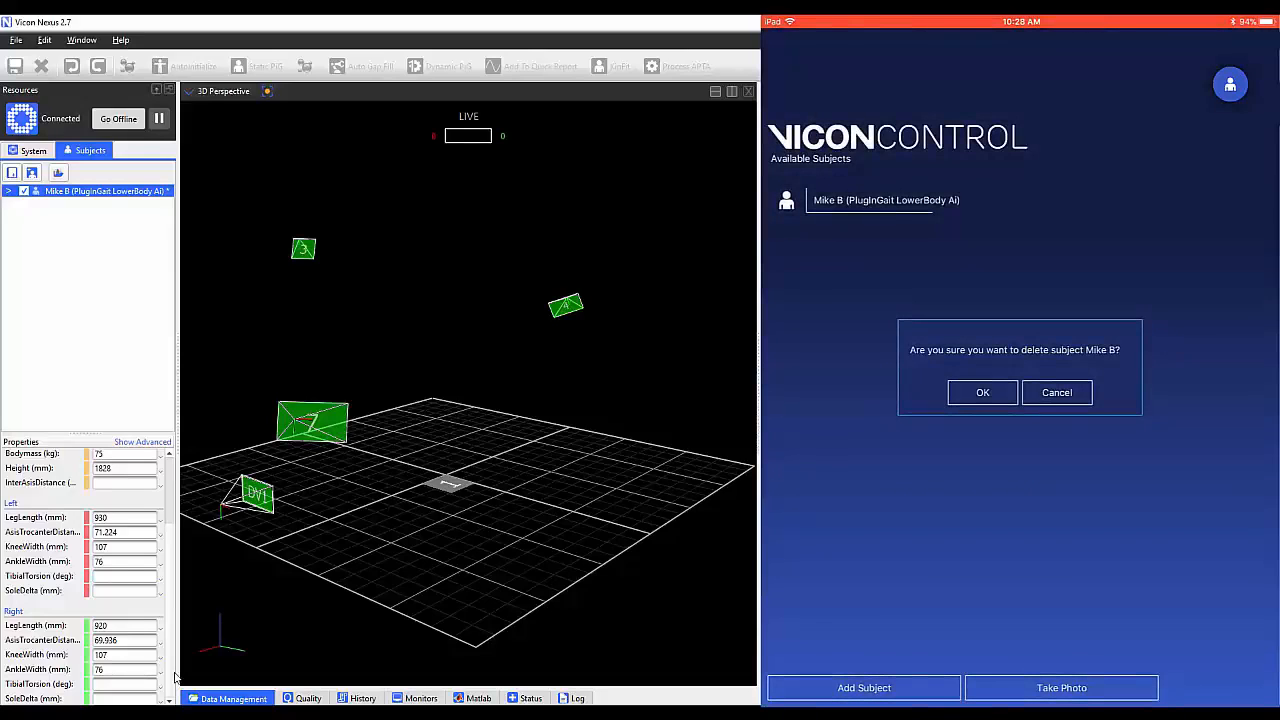
{"action": "left_click", "coordinate": [981, 392]}
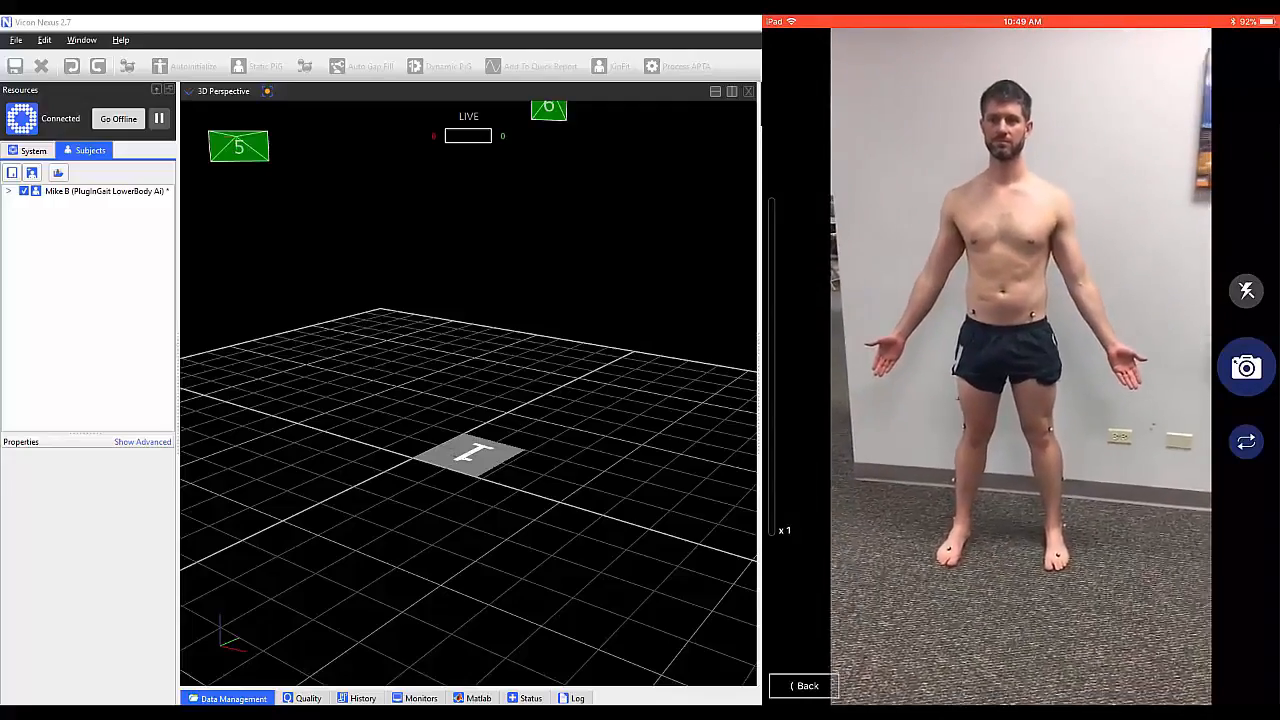
Step: Photograph the marked-up subject with the camera shutter
{"action": "left_click", "coordinate": [1246, 367]}
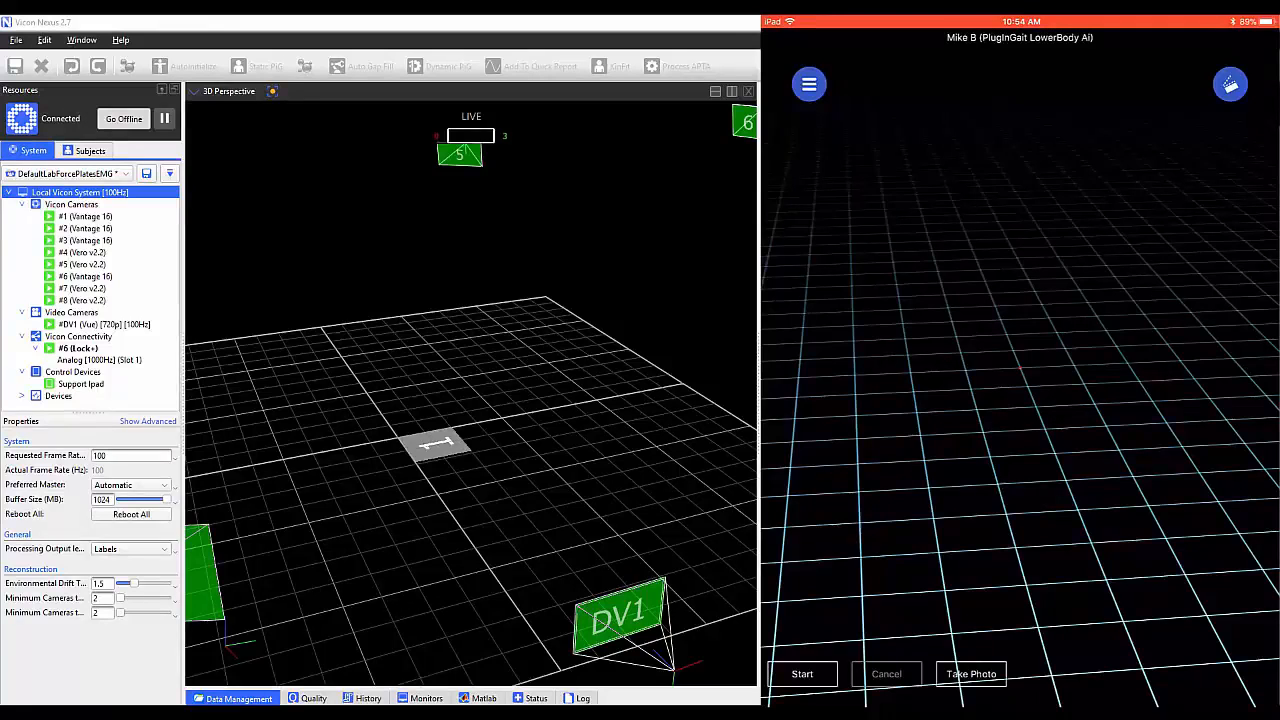
{"action": "left_click", "coordinate": [809, 84]}
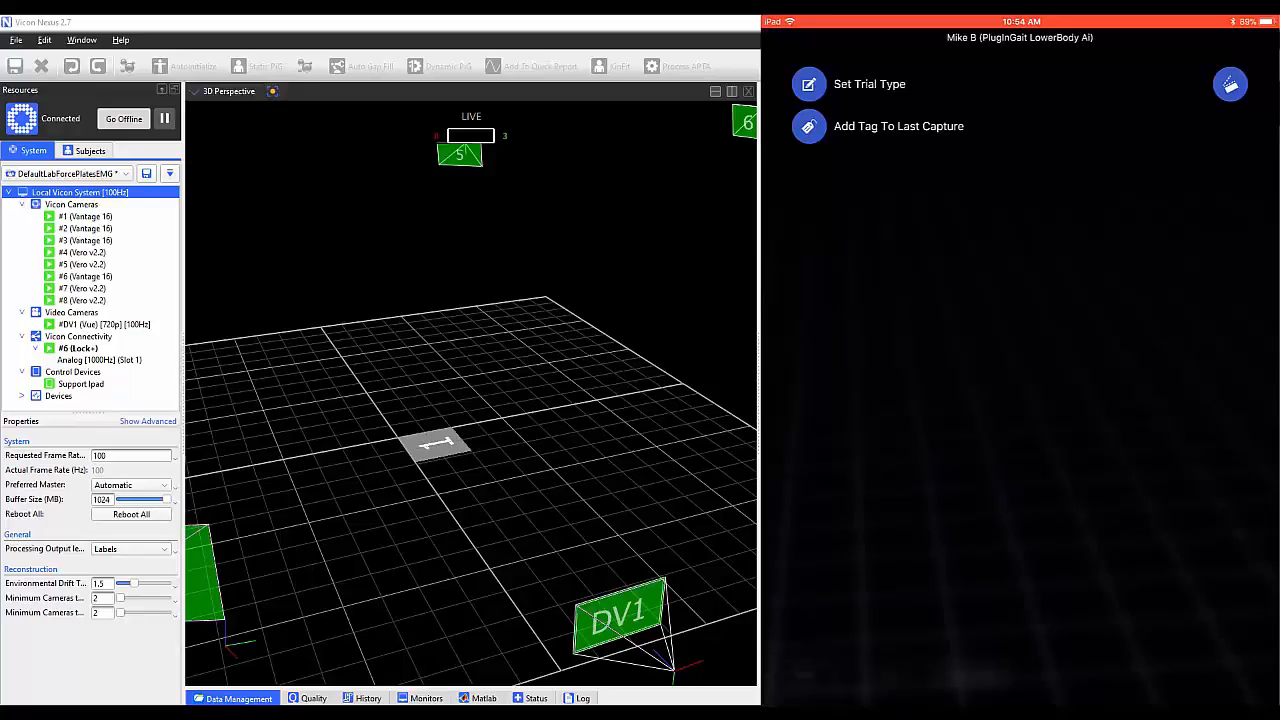
{"action": "left_click", "coordinate": [869, 83]}
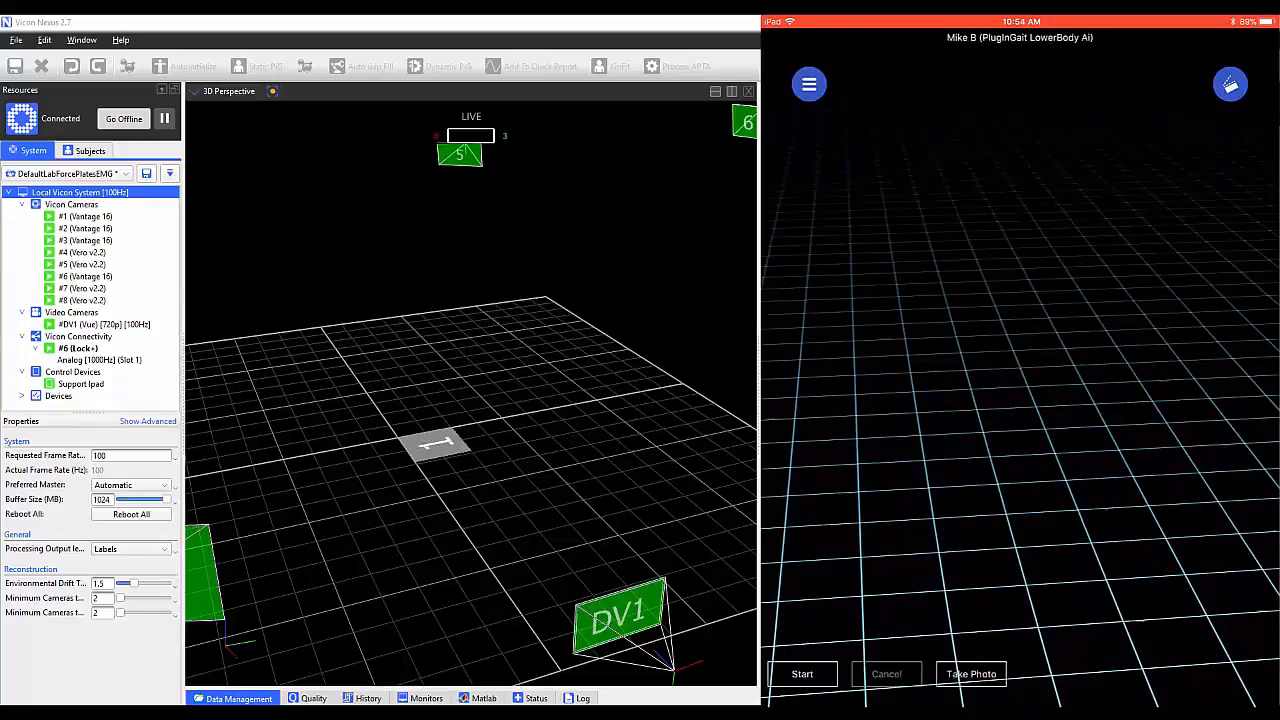
{"action": "left_click", "coordinate": [808, 83]}
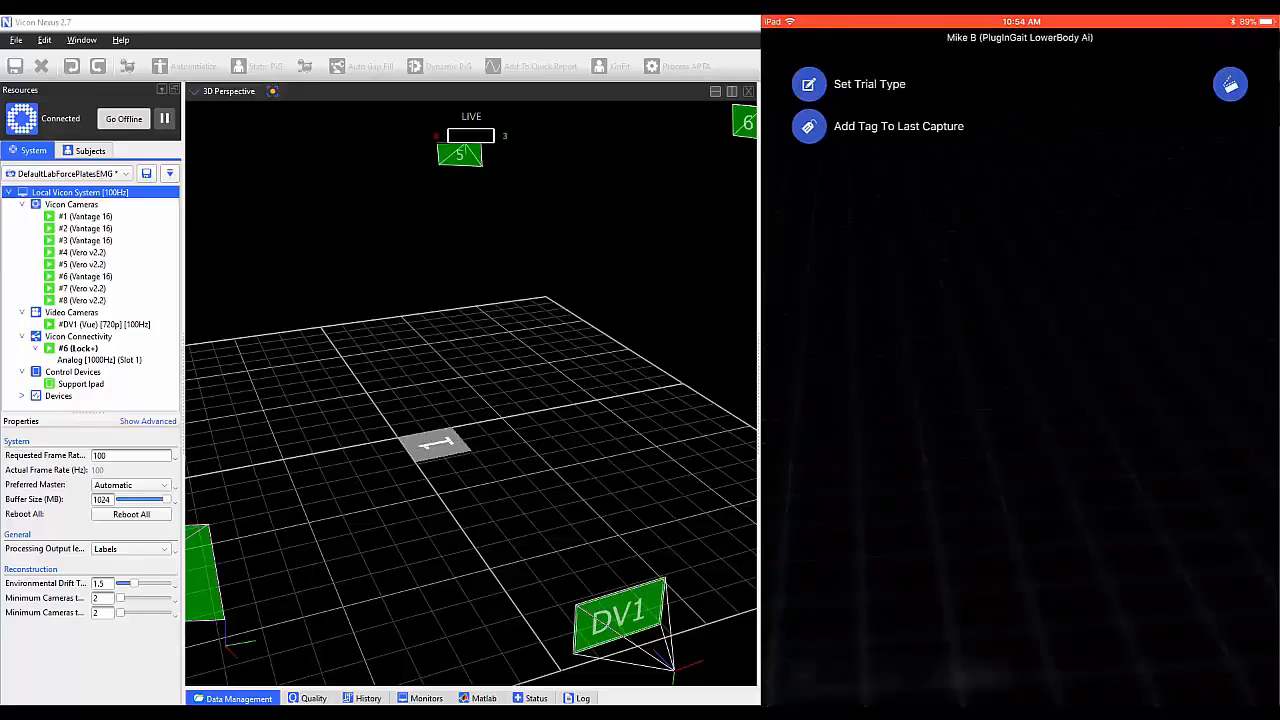
{"action": "left_click", "coordinate": [898, 126]}
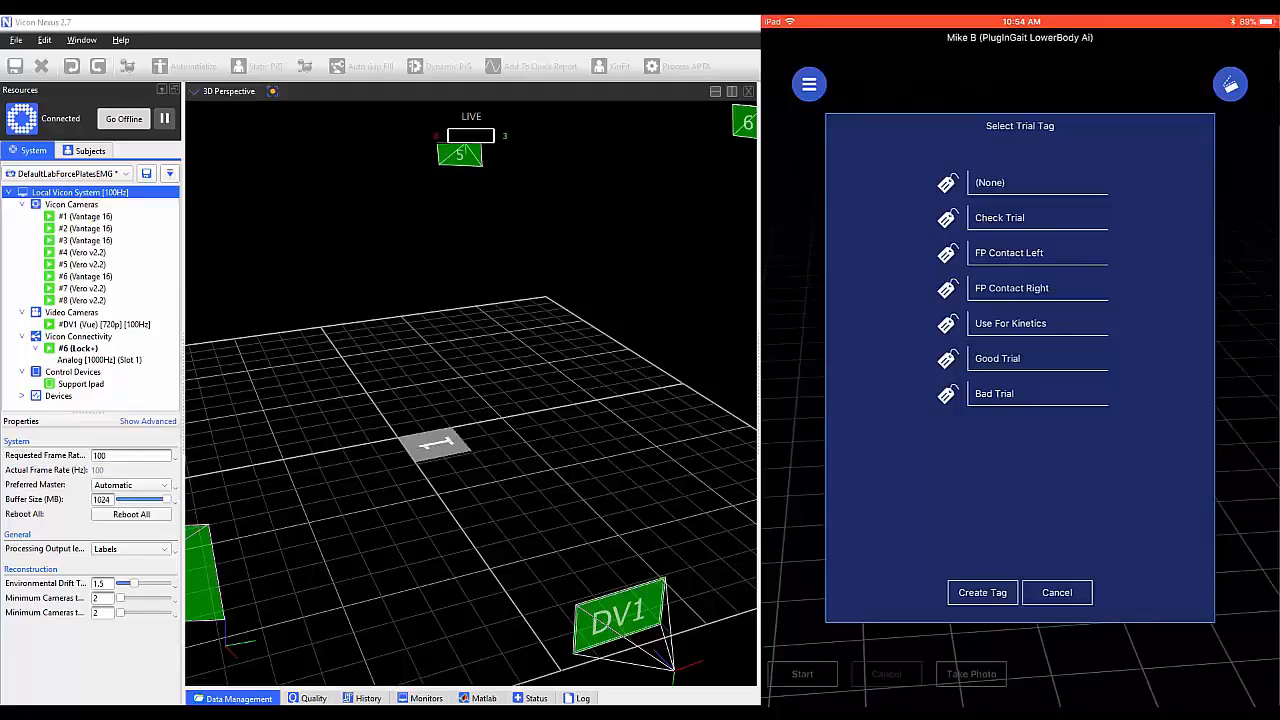
{"action": "left_click", "coordinate": [1008, 252]}
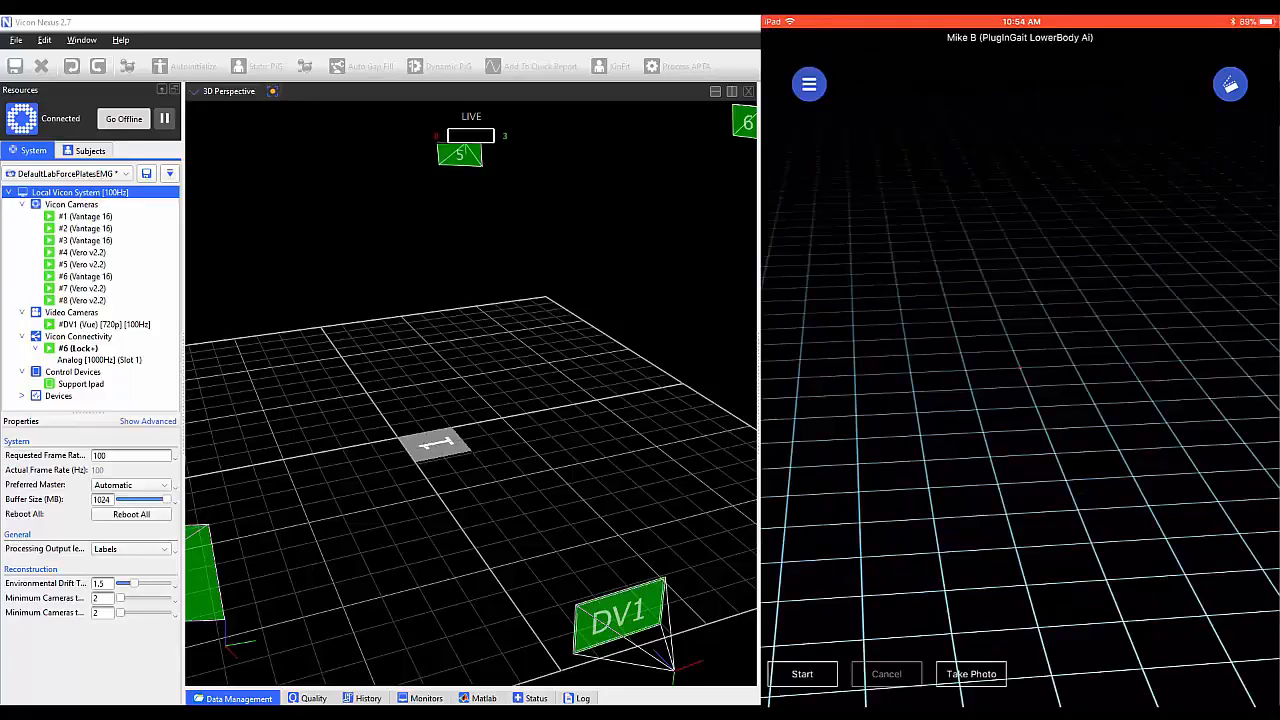
{"action": "left_click", "coordinate": [808, 84]}
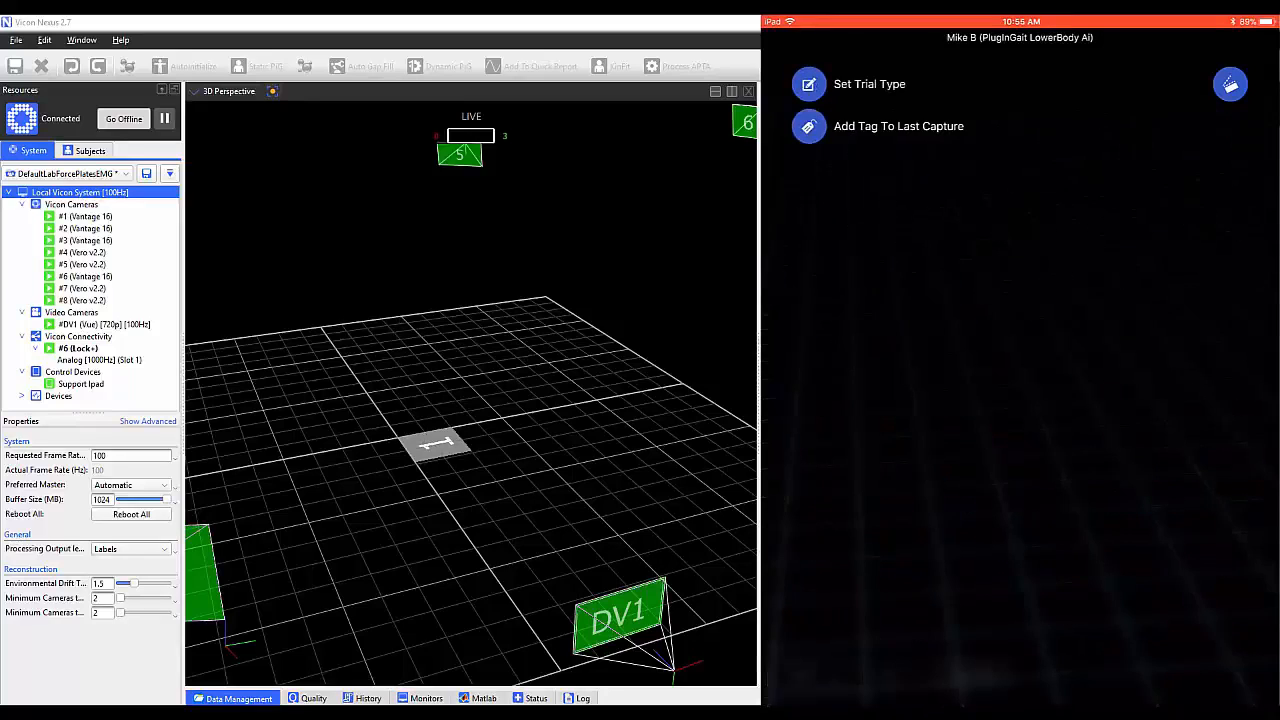
{"action": "left_click", "coordinate": [897, 125]}
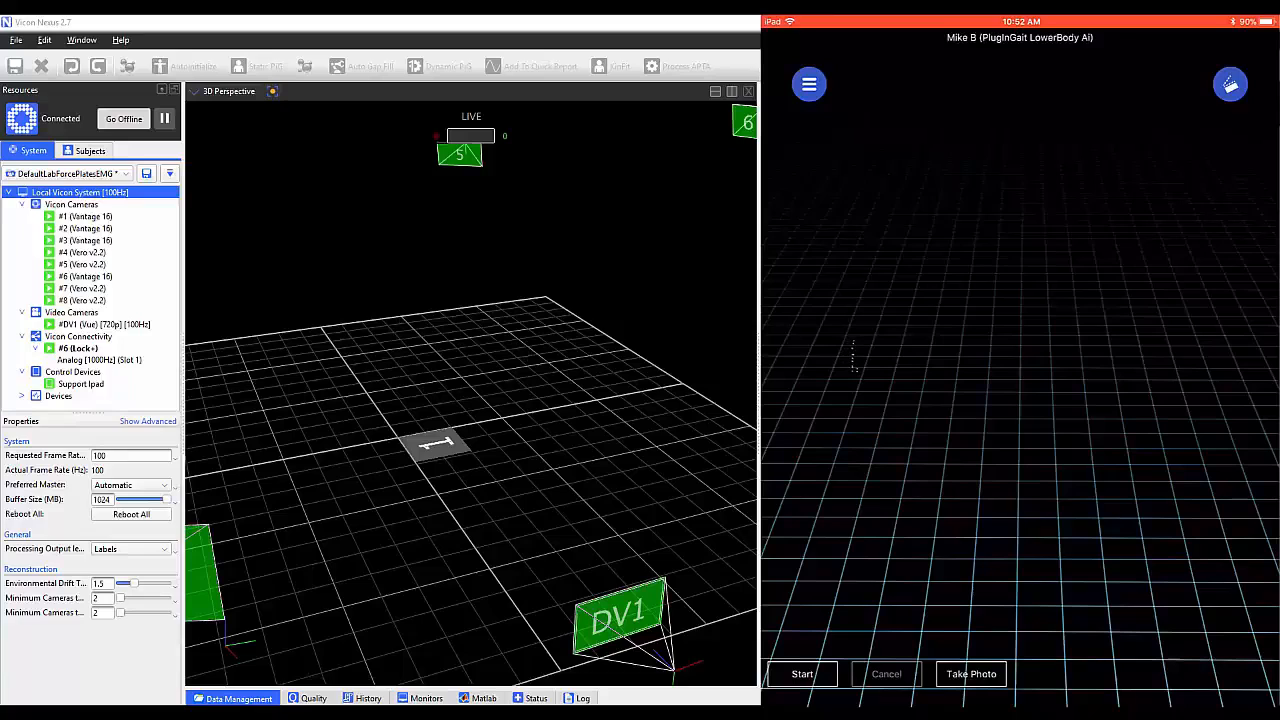
Step: Record a Mike B trial from Start to Stop and reach the photo transfer list
{"action": "left_click", "coordinate": [802, 673]}
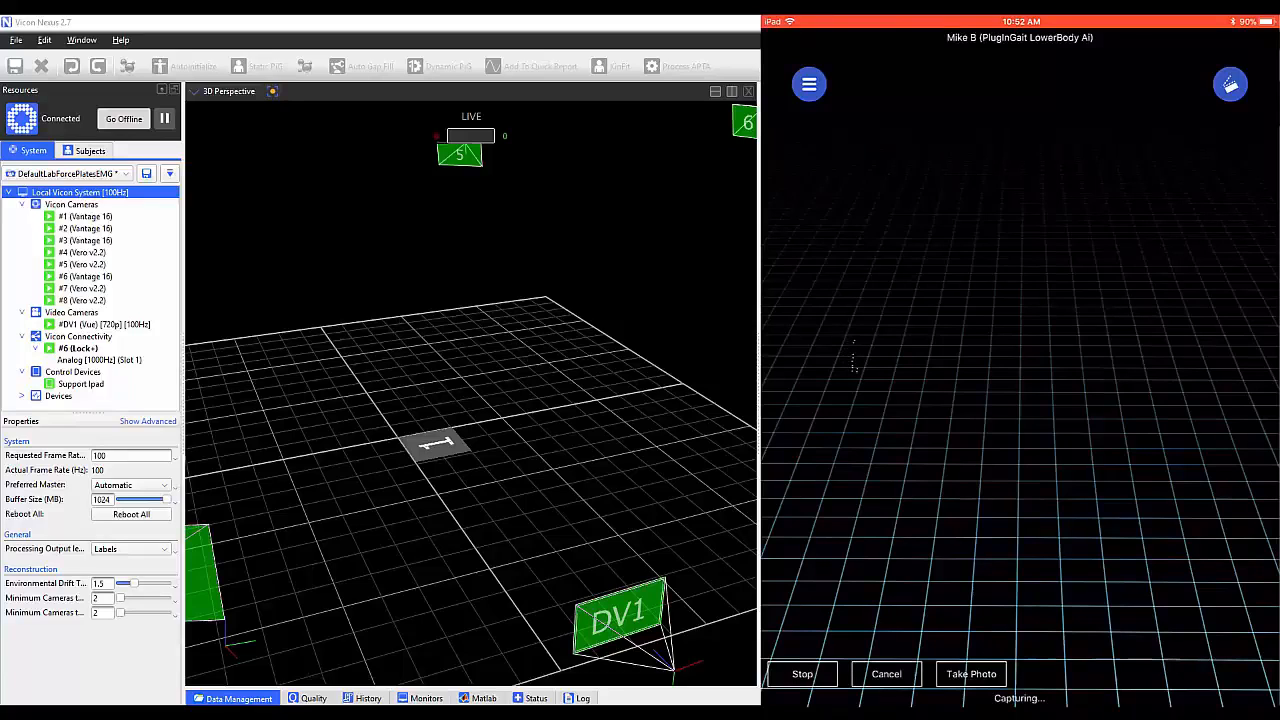
{"action": "left_click", "coordinate": [124, 118]}
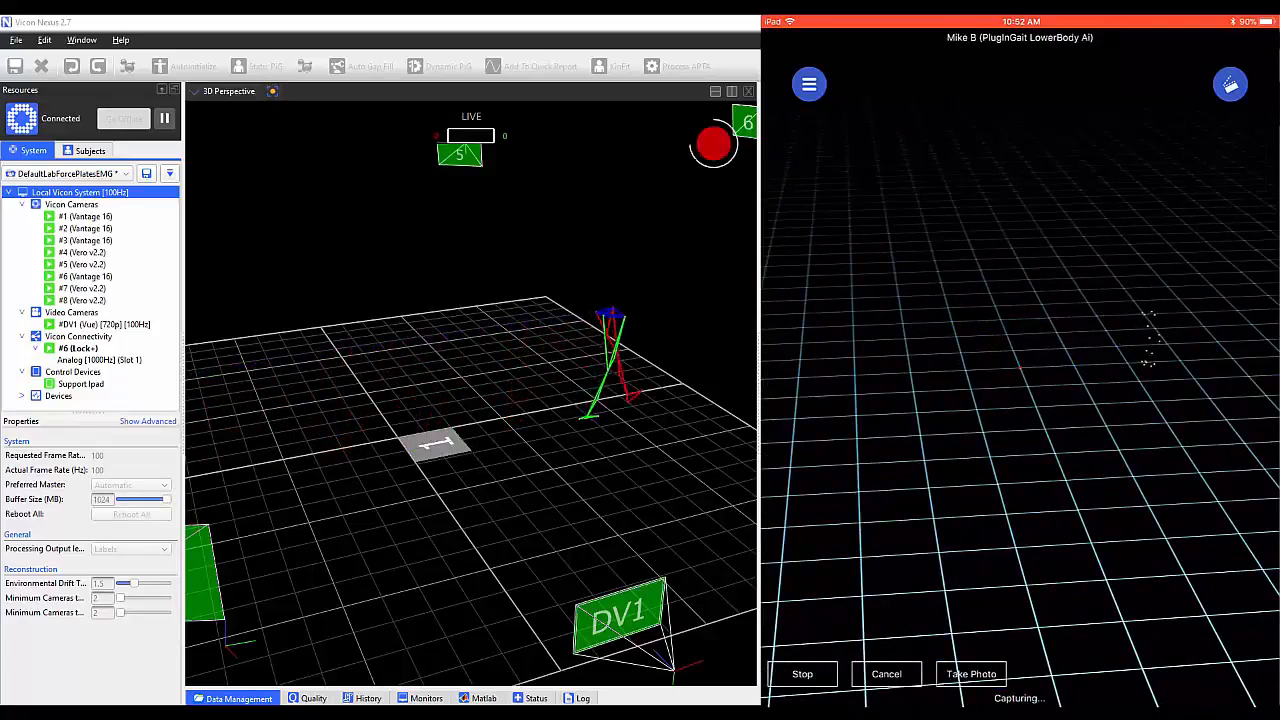
{"action": "left_click", "coordinate": [802, 673]}
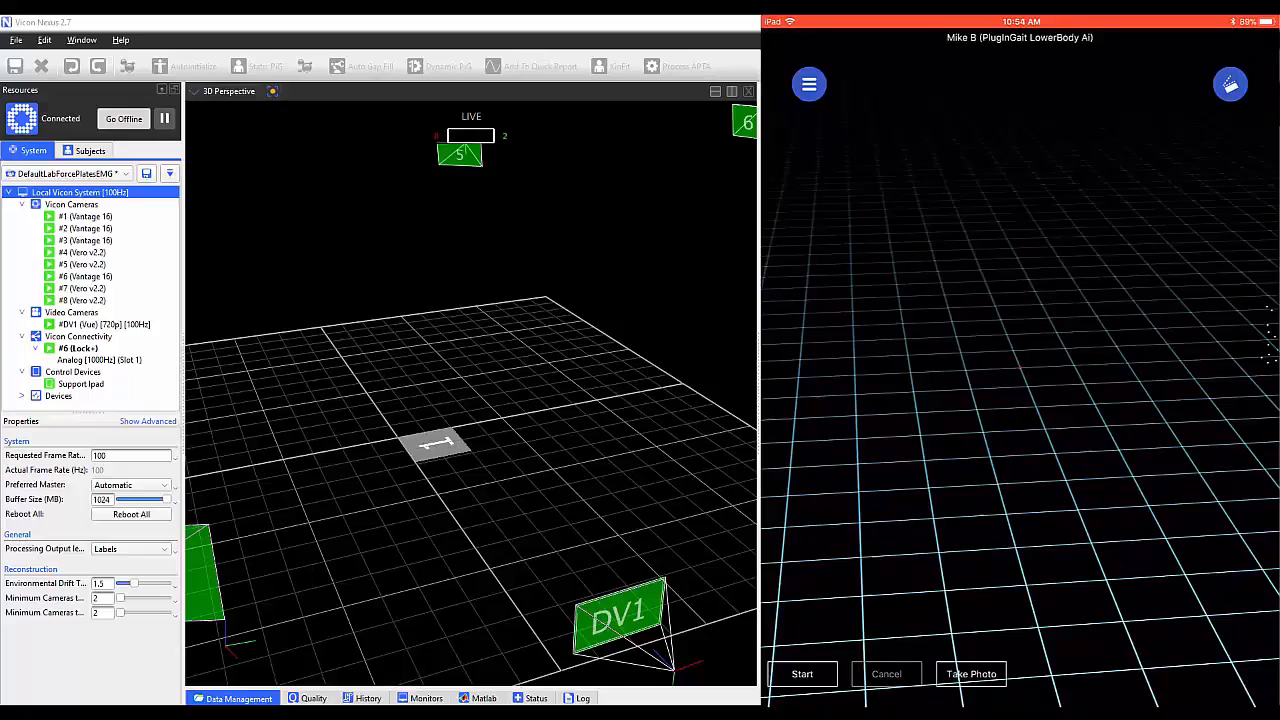
{"action": "left_click", "coordinate": [971, 673]}
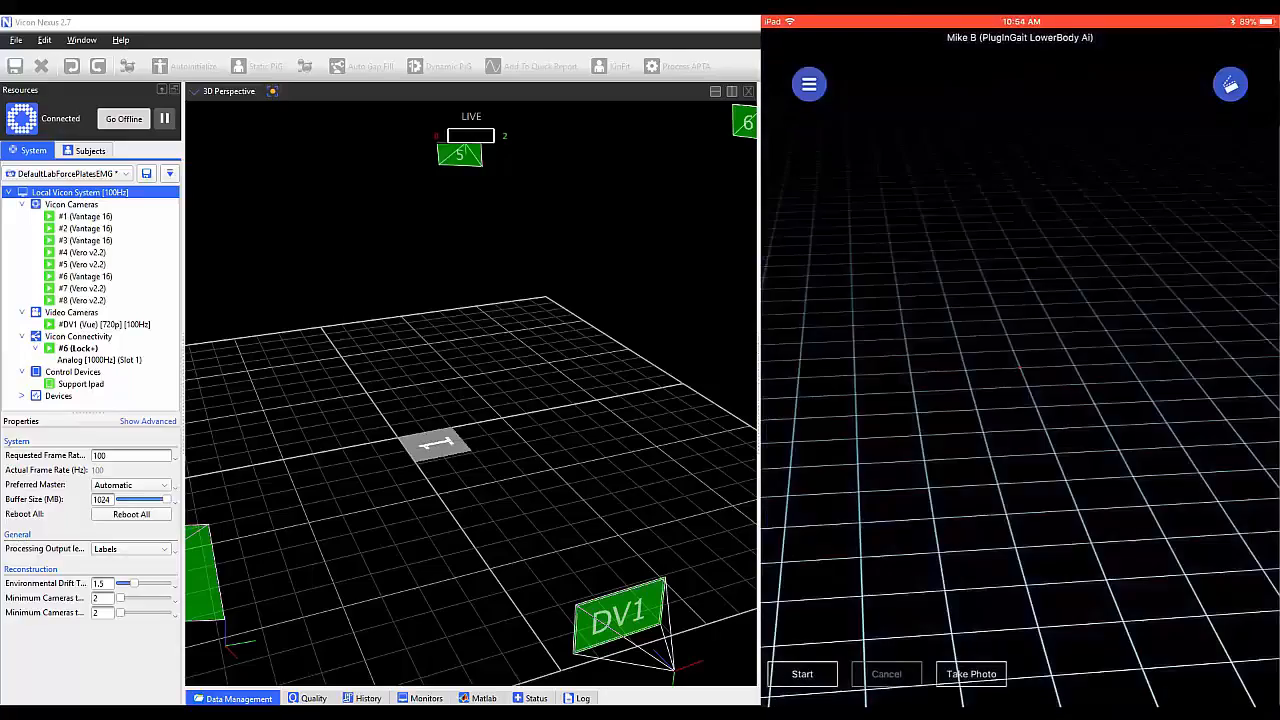
{"action": "left_click", "coordinate": [809, 84]}
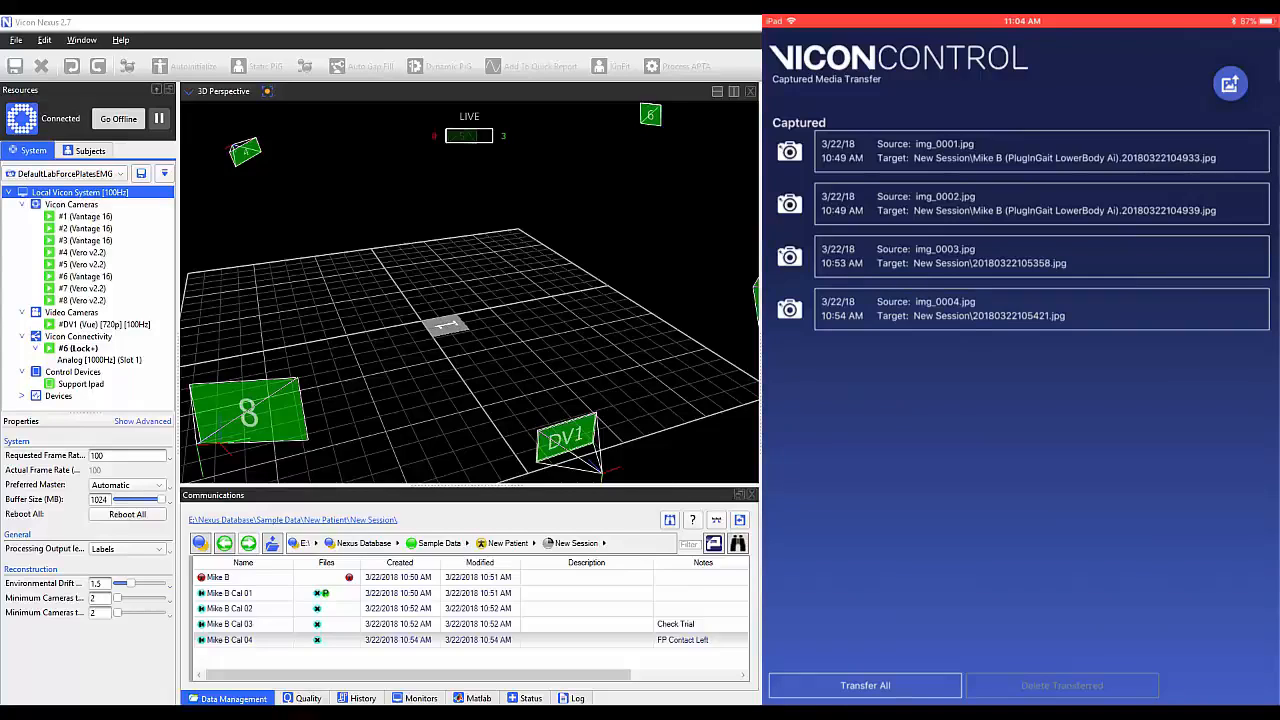
Step: Review the first photo's file prefix and keep it unchanged
{"action": "left_click", "coordinate": [1040, 150]}
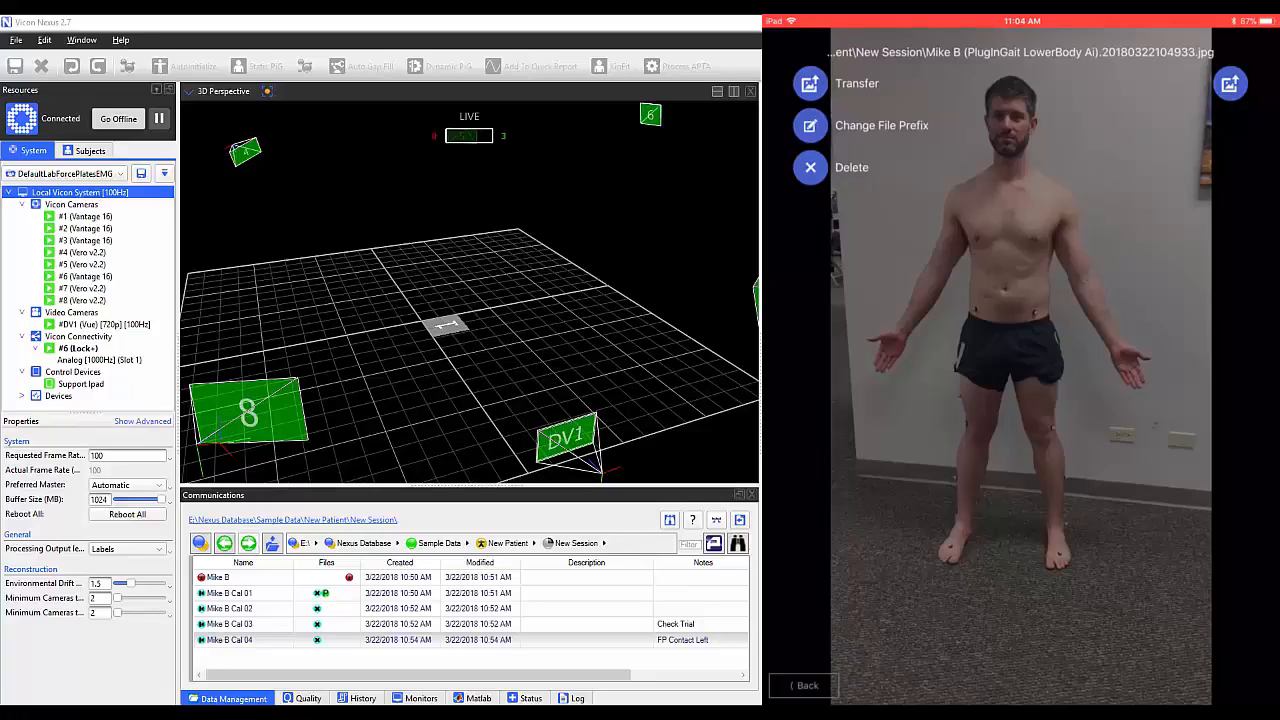
{"action": "left_click", "coordinate": [881, 125]}
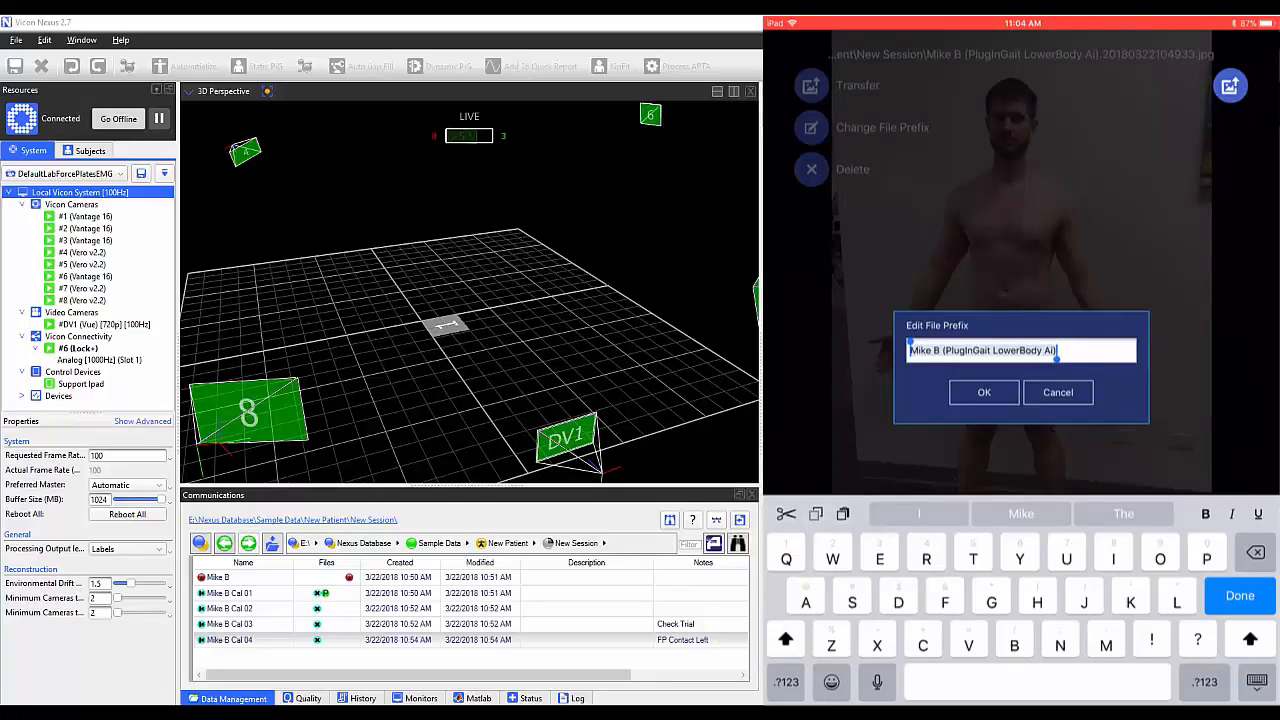
{"action": "left_click", "coordinate": [1058, 392]}
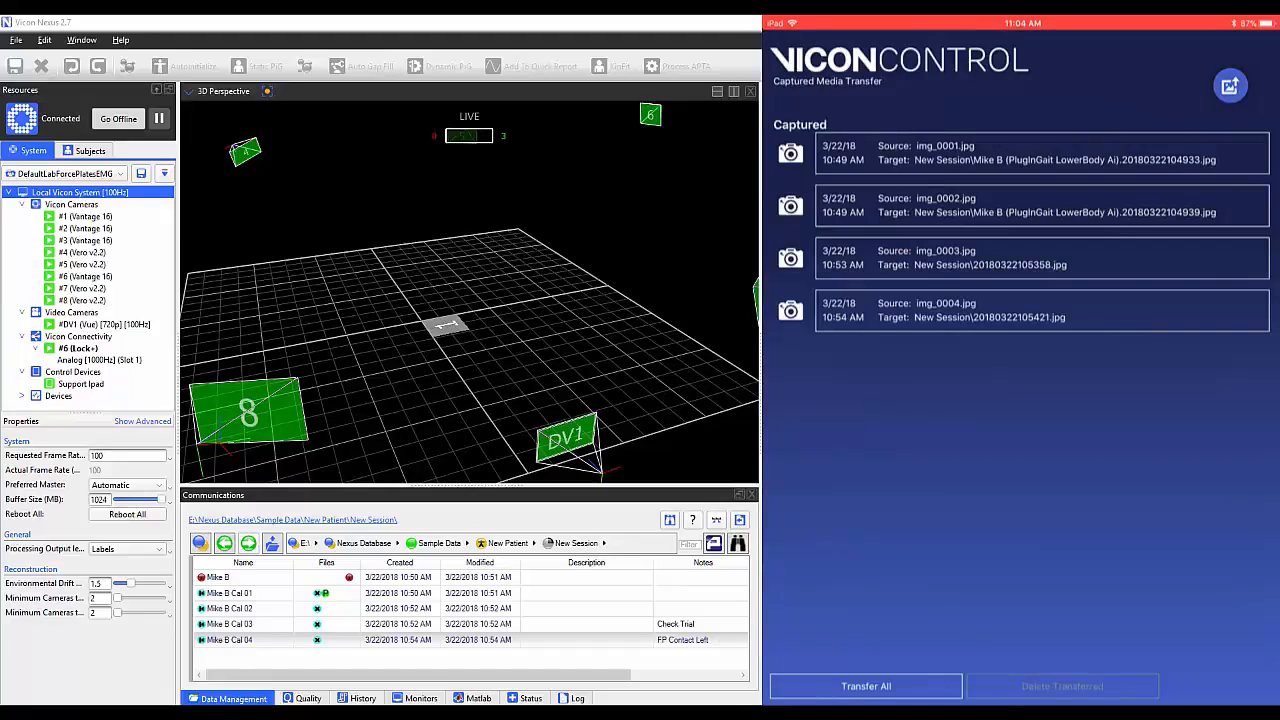
Step: Transfer all four photos to Nexus, then delete the transferred photos from the iPad
{"action": "left_click", "coordinate": [865, 686]}
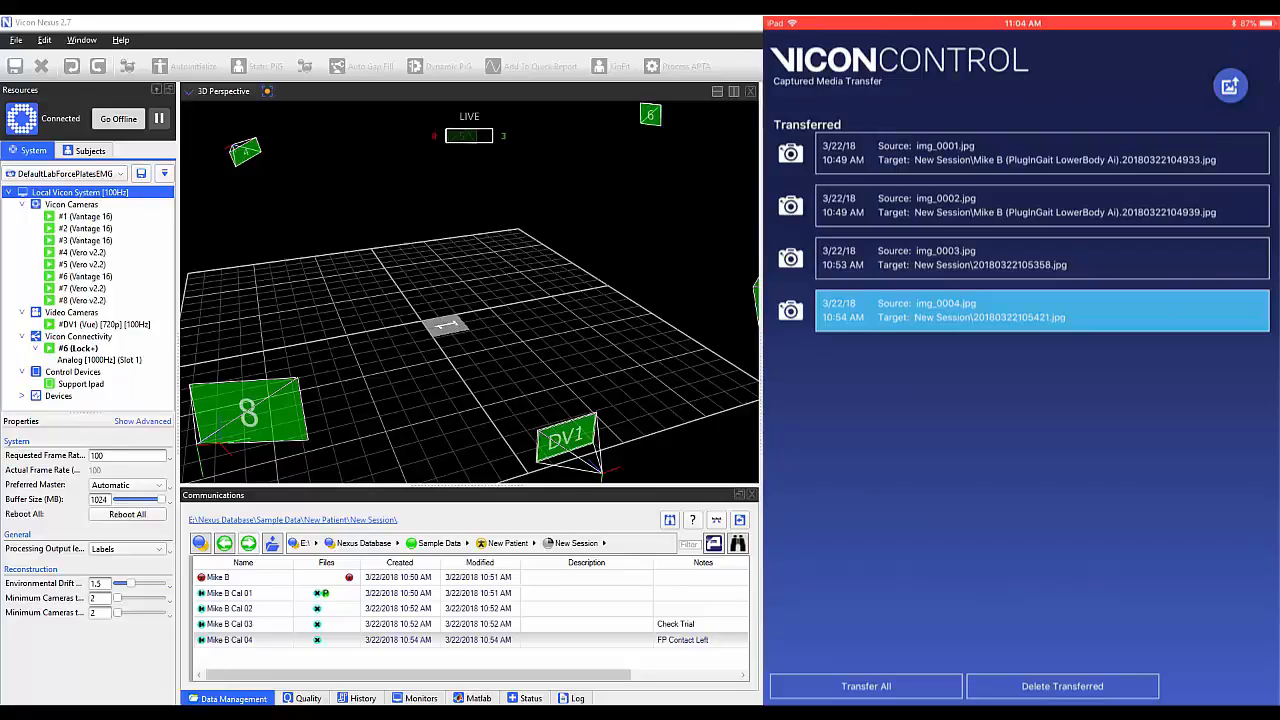
{"action": "left_click", "coordinate": [1061, 686]}
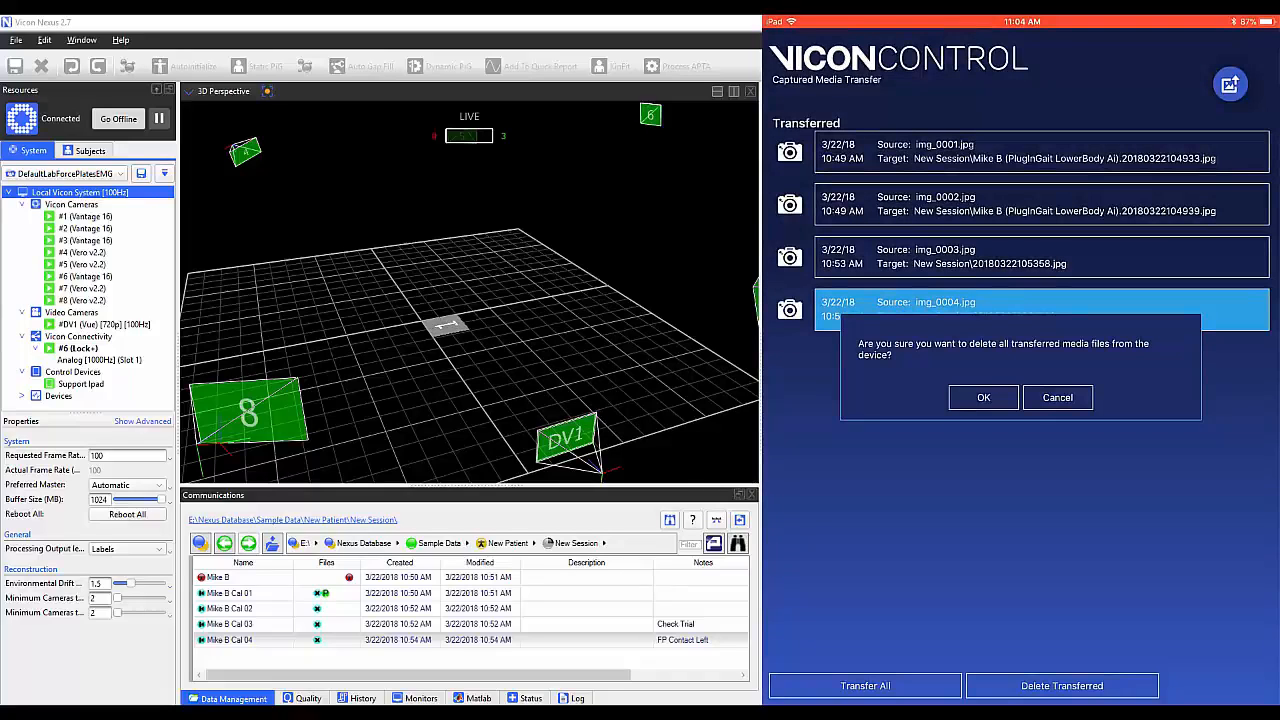
{"action": "left_click", "coordinate": [983, 397]}
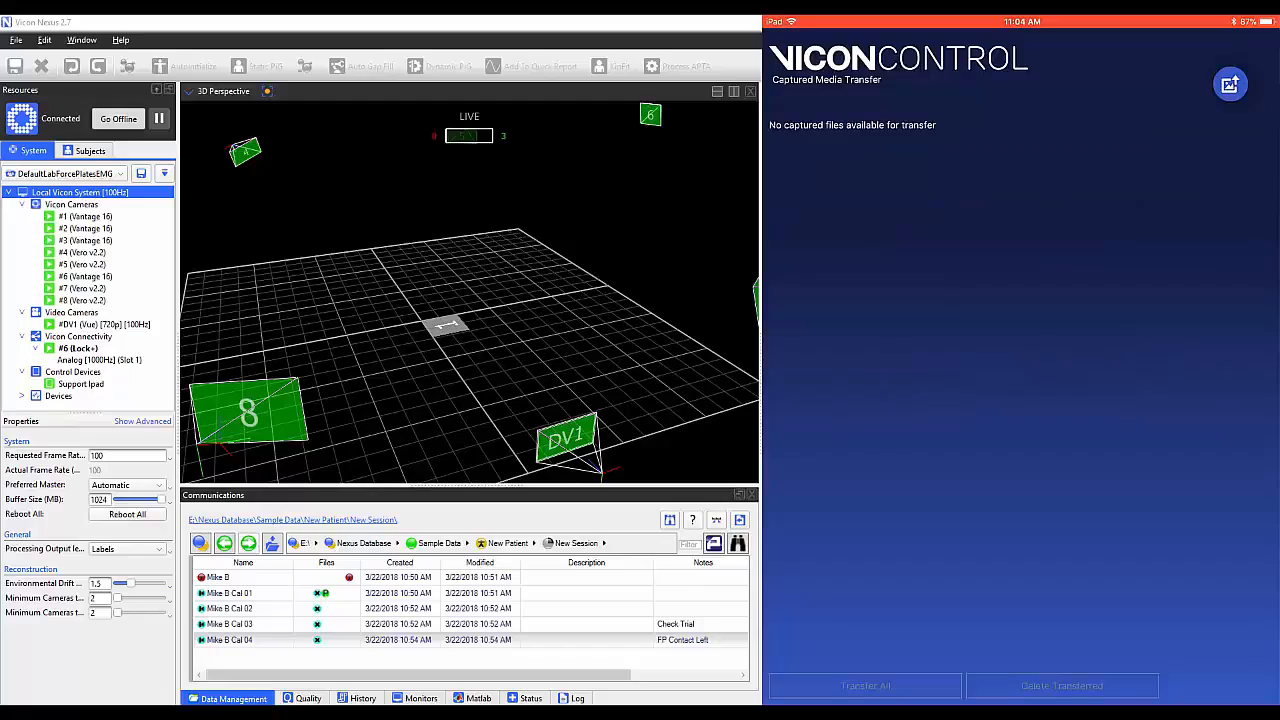